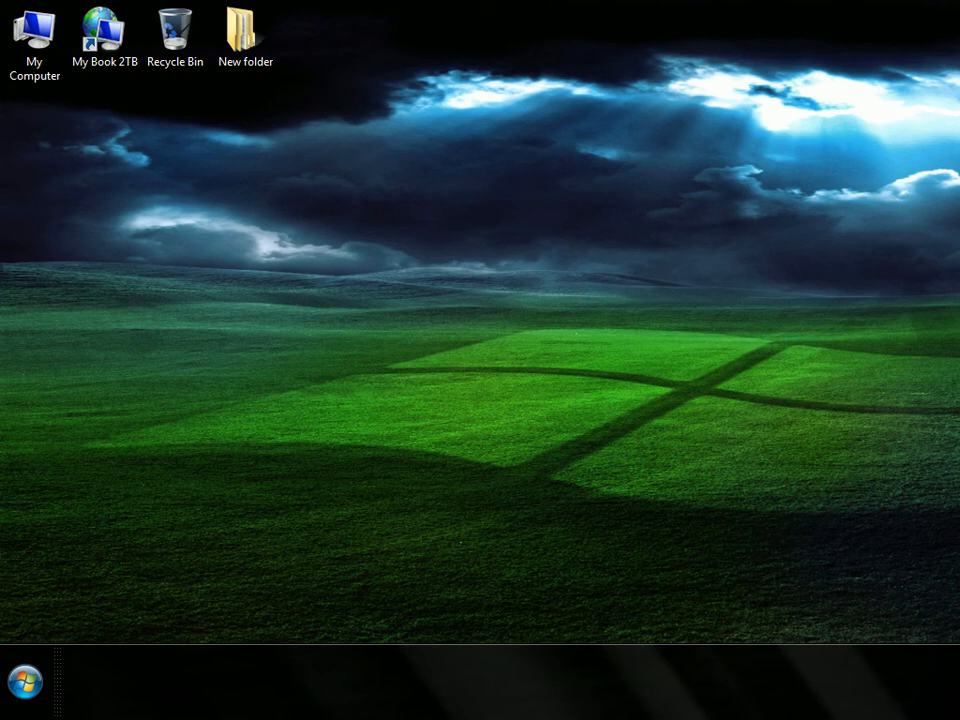
mouse_move(617, 410)
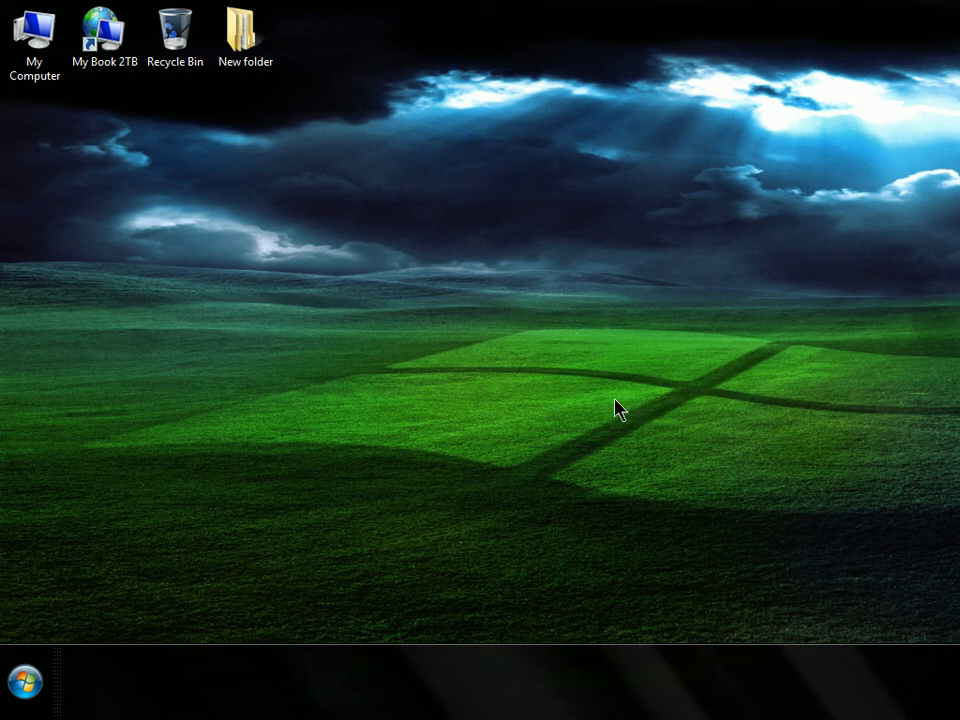
mouse_move(589, 423)
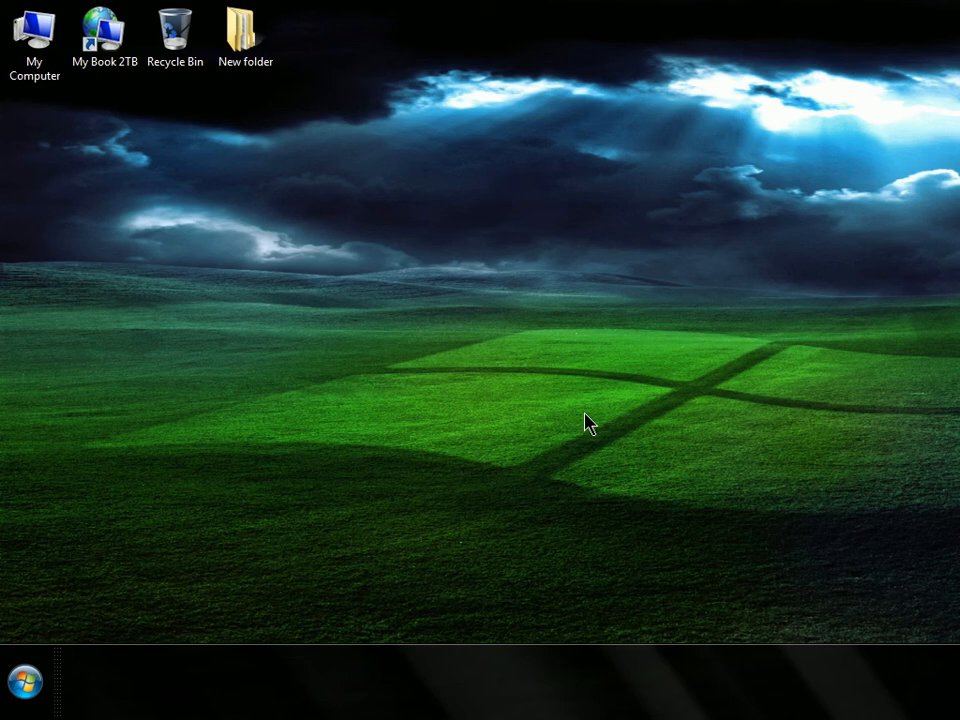
mouse_move(305, 327)
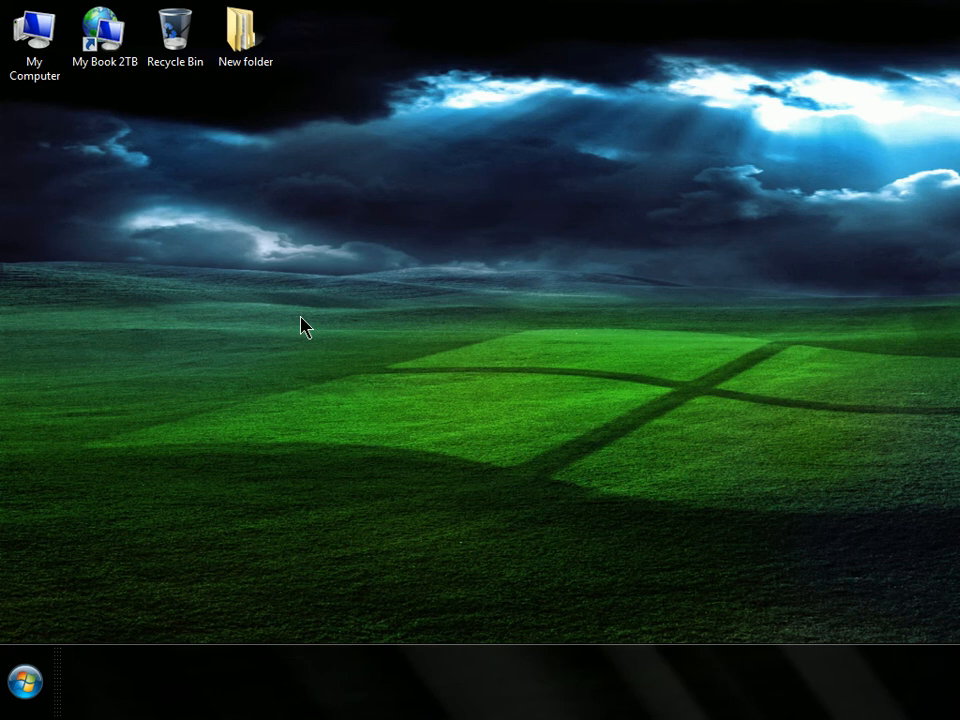
Open My Computer and select the Local Disk (C:) drive.
double_click(34, 30)
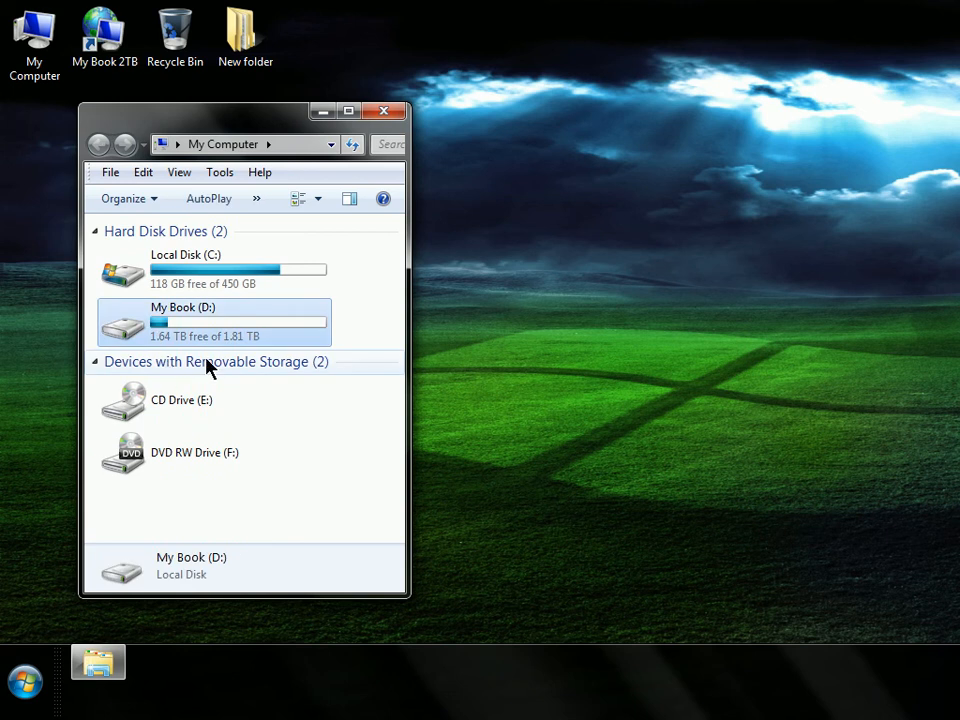
left_click(240, 270)
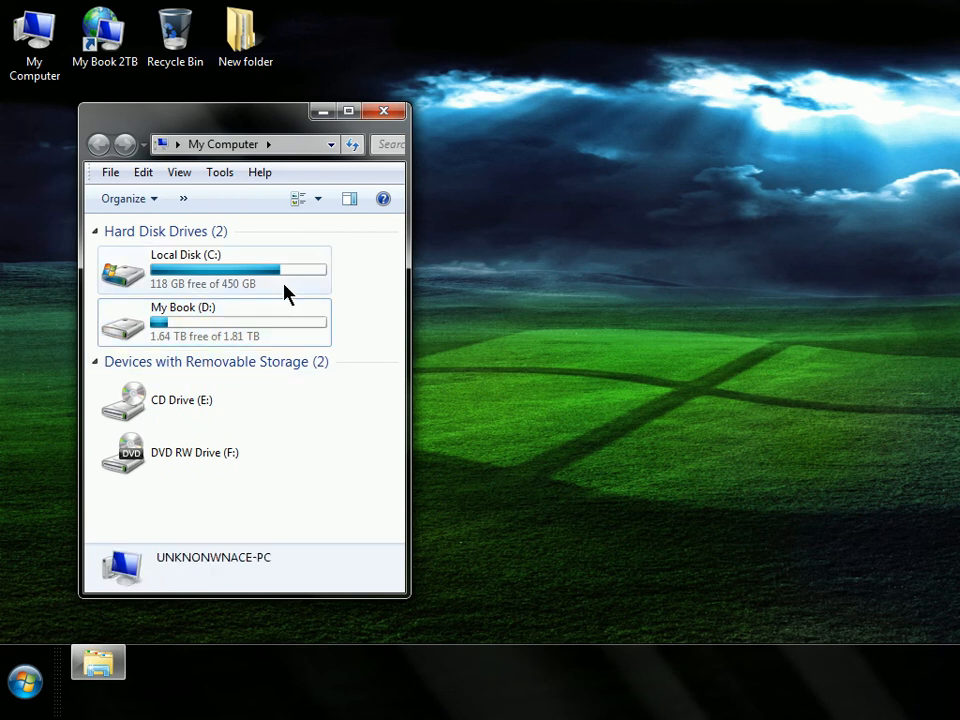
left_click(213, 270)
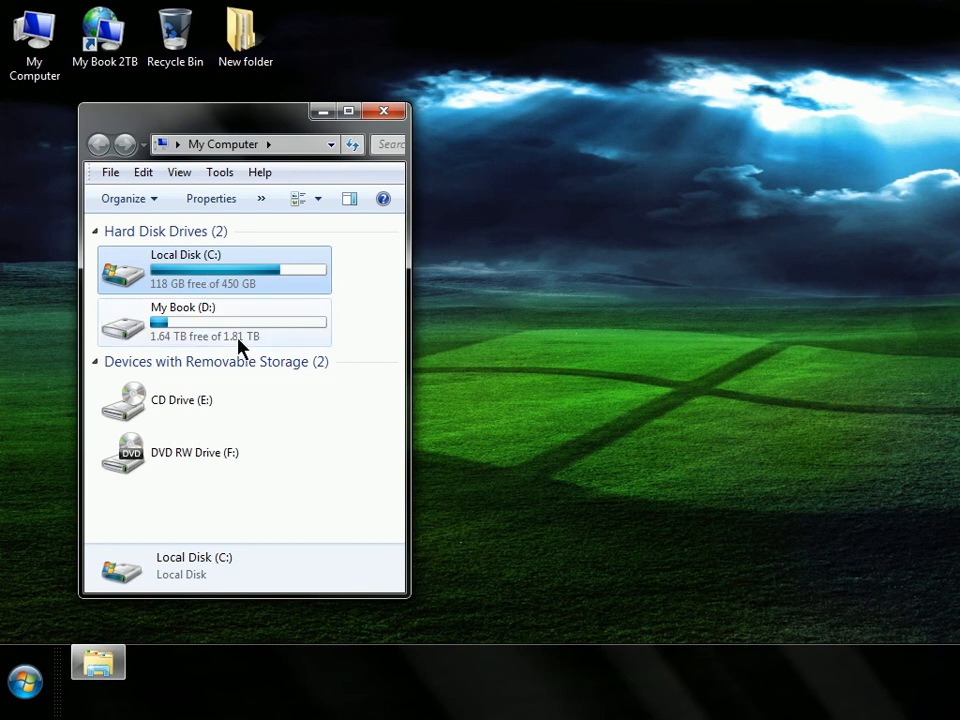
mouse_move(240, 325)
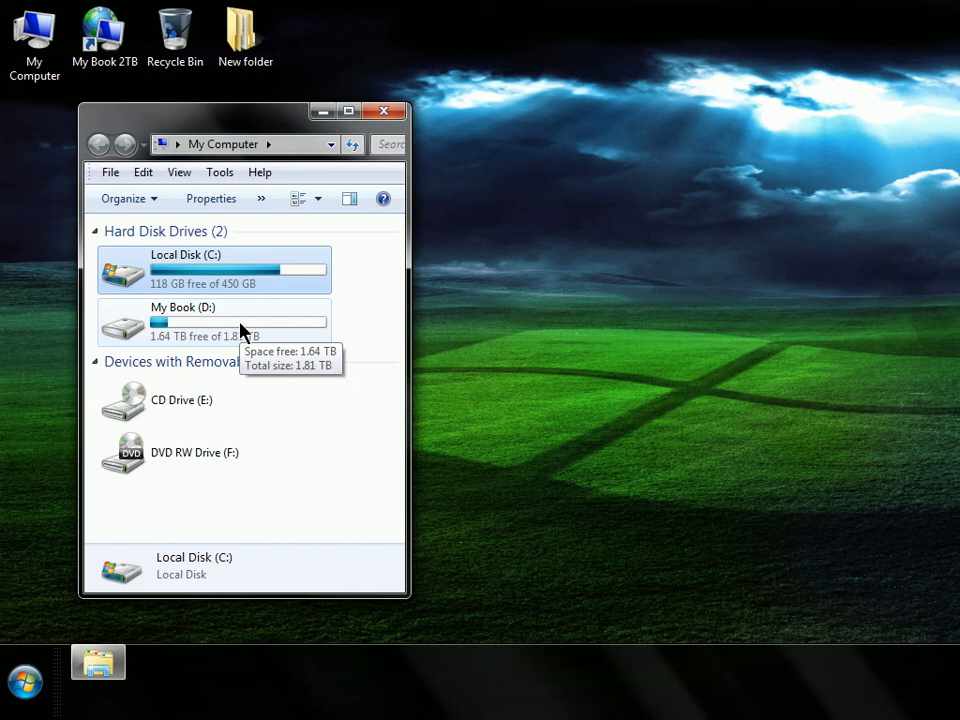
mouse_move(183, 278)
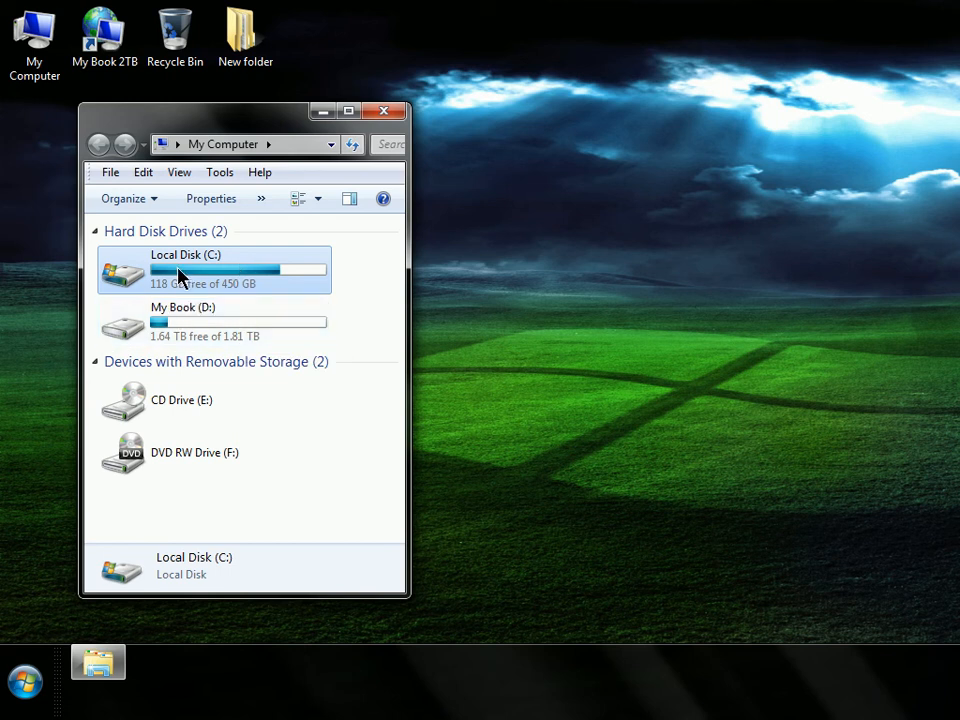
mouse_move(205, 270)
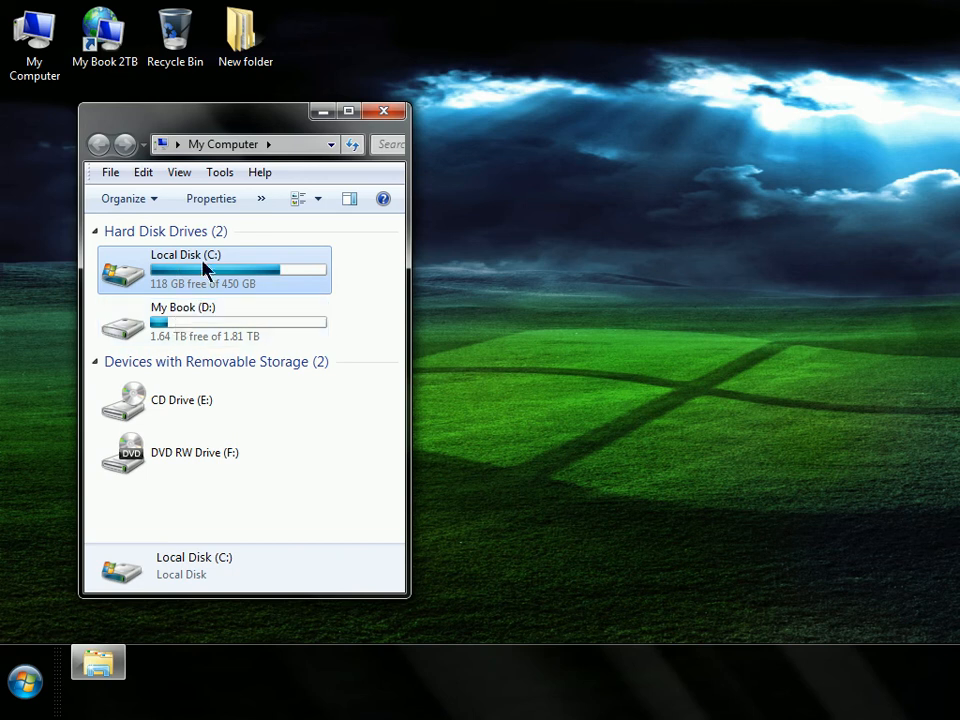
mouse_move(213, 268)
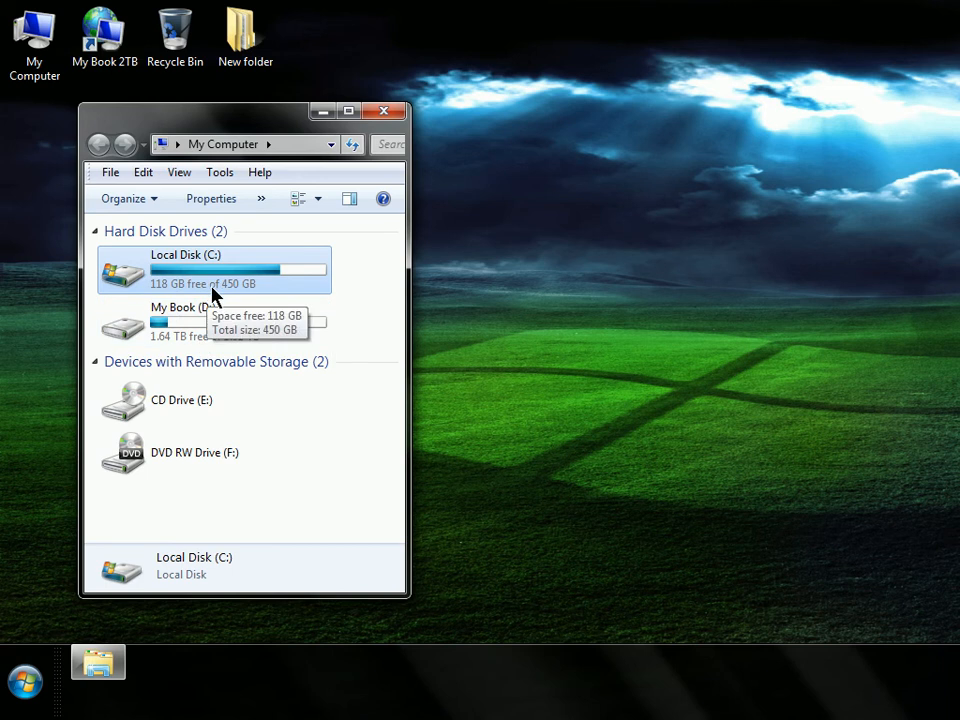
mouse_move(360, 273)
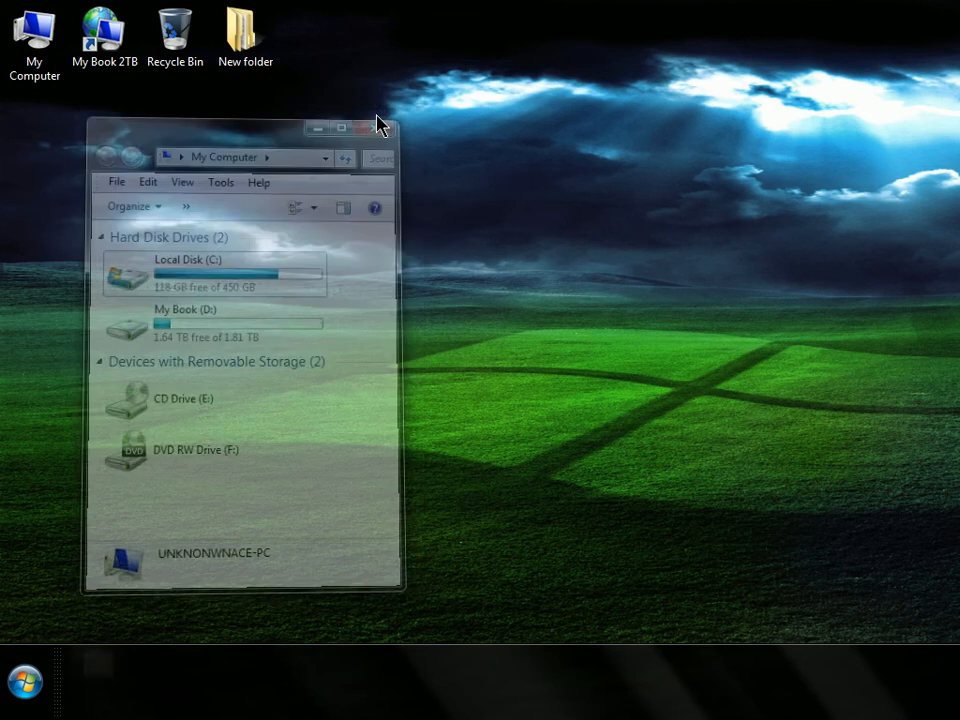
Open the Start menu, then bring up My Computer's context menu on the desktop.
left_click(25, 682)
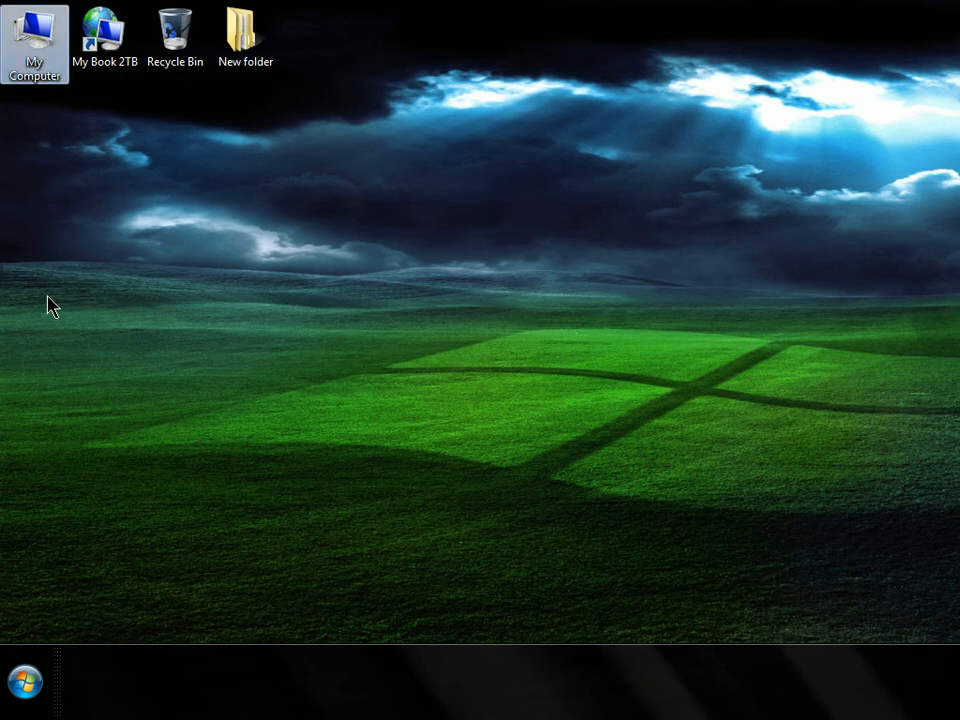
left_click(25, 681)
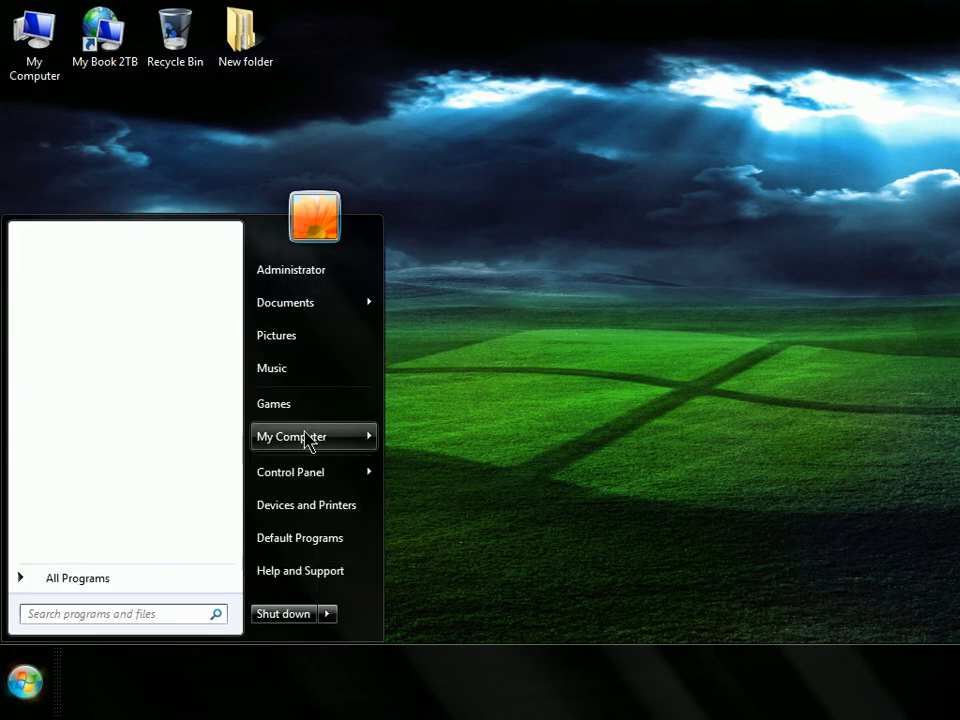
right_click(291, 436)
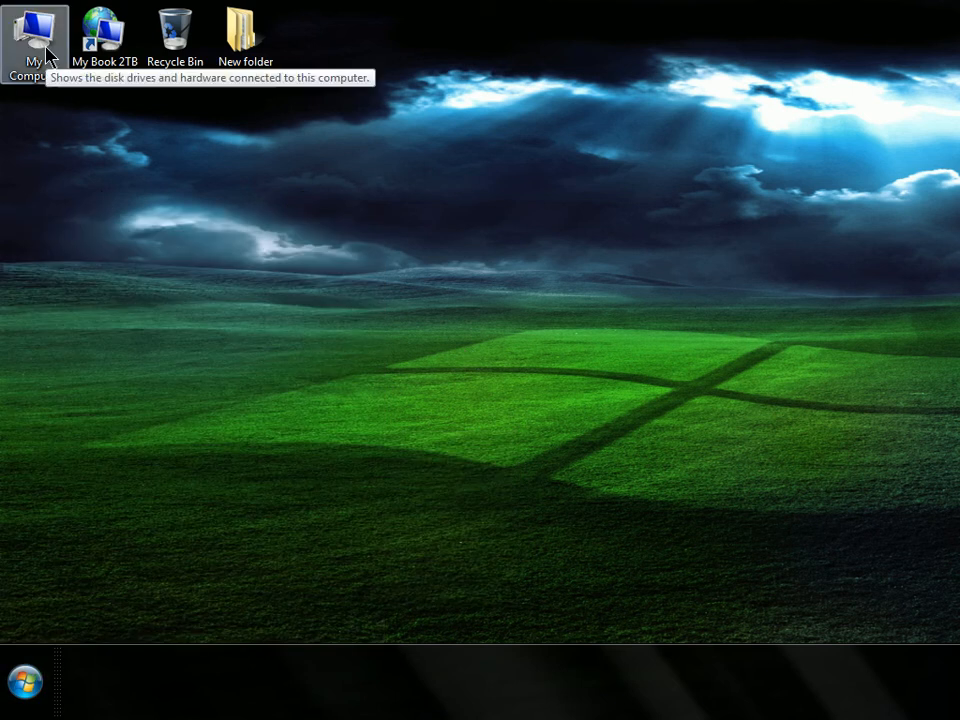
right_click(30, 40)
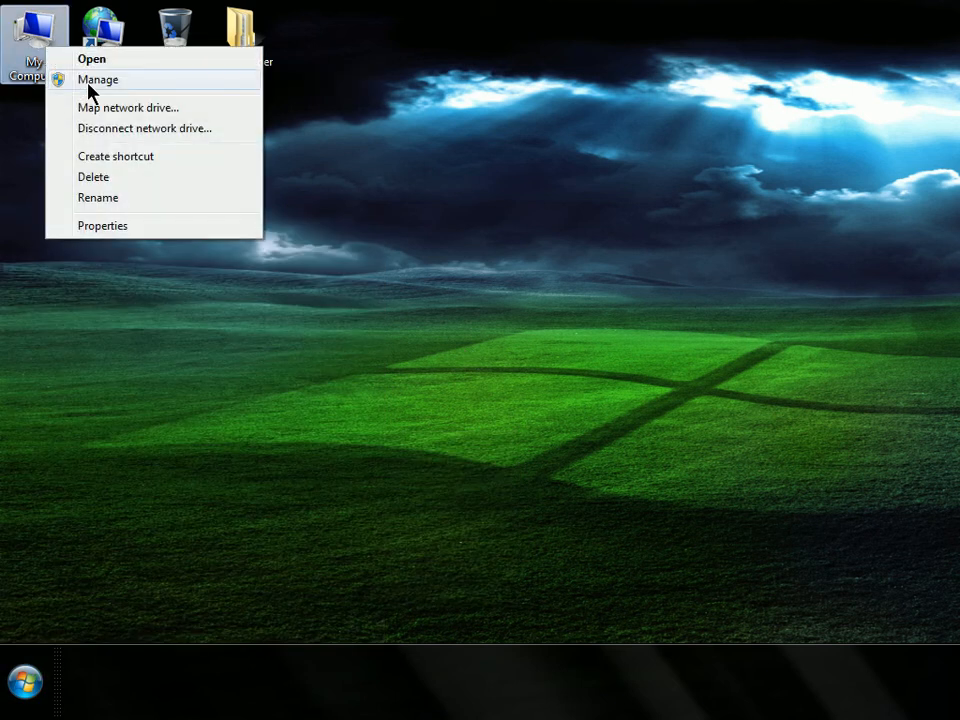
Choose Manage, switch to Disk Management, and open the C: partition's options menu.
left_click(98, 79)
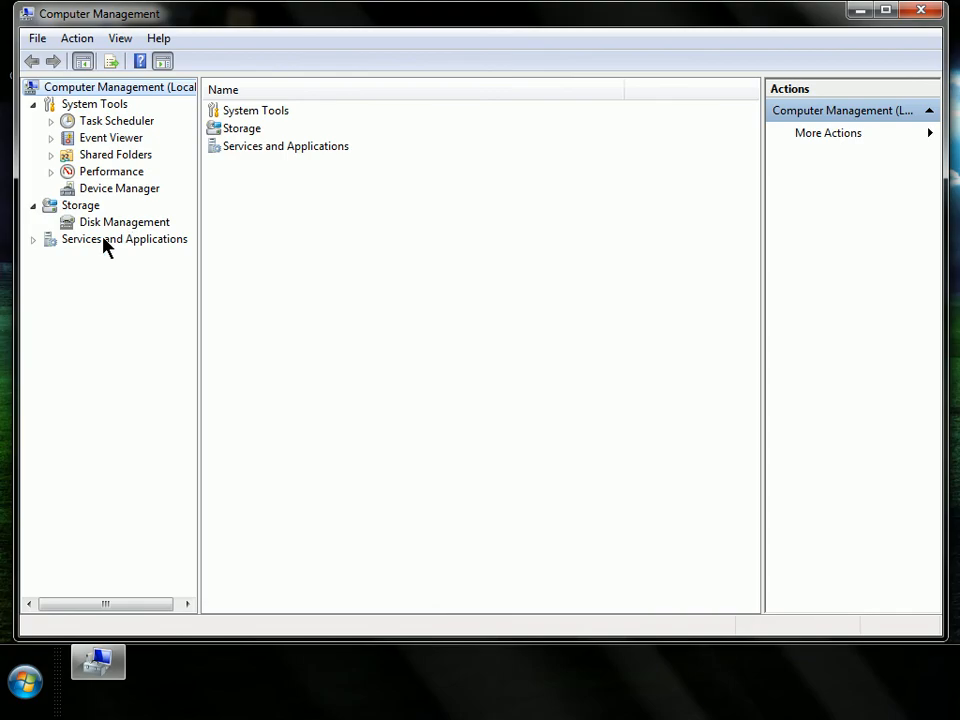
mouse_move(112, 232)
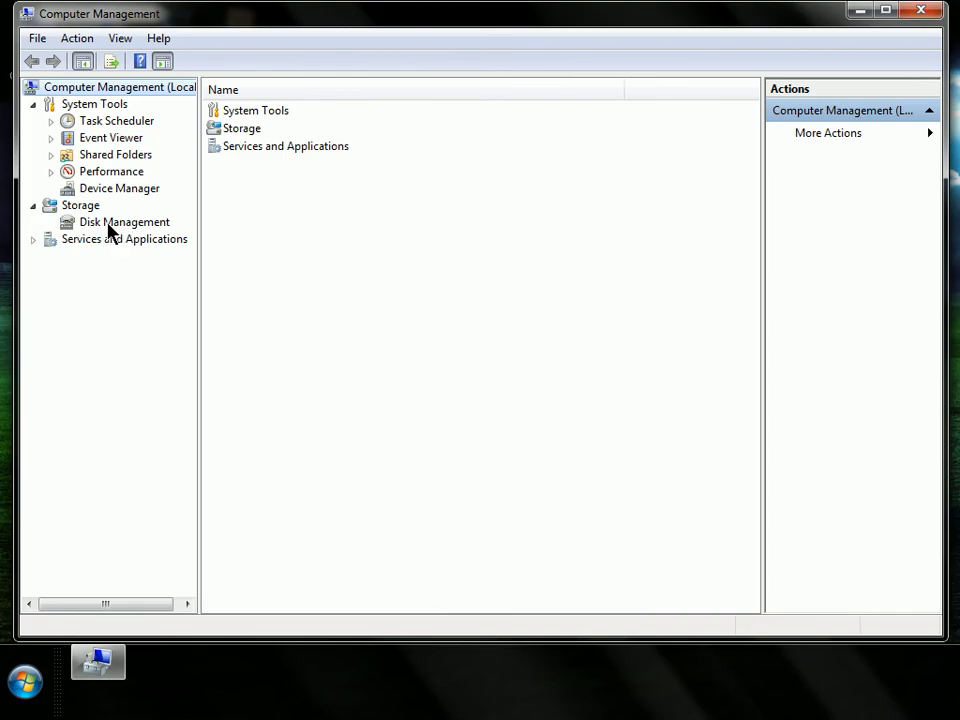
left_click(124, 222)
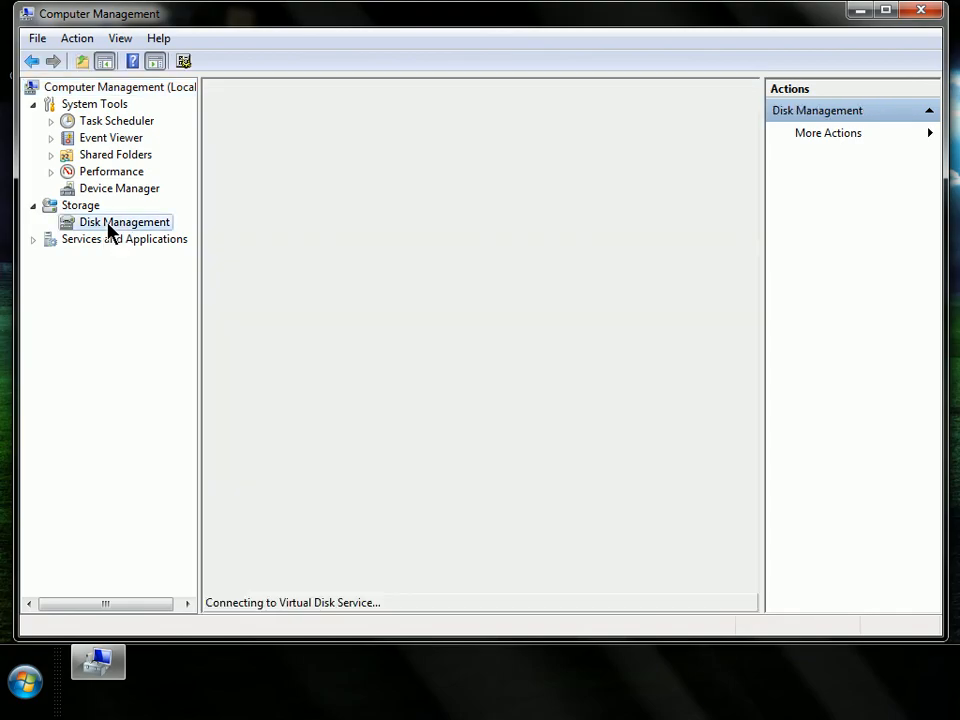
left_click(125, 221)
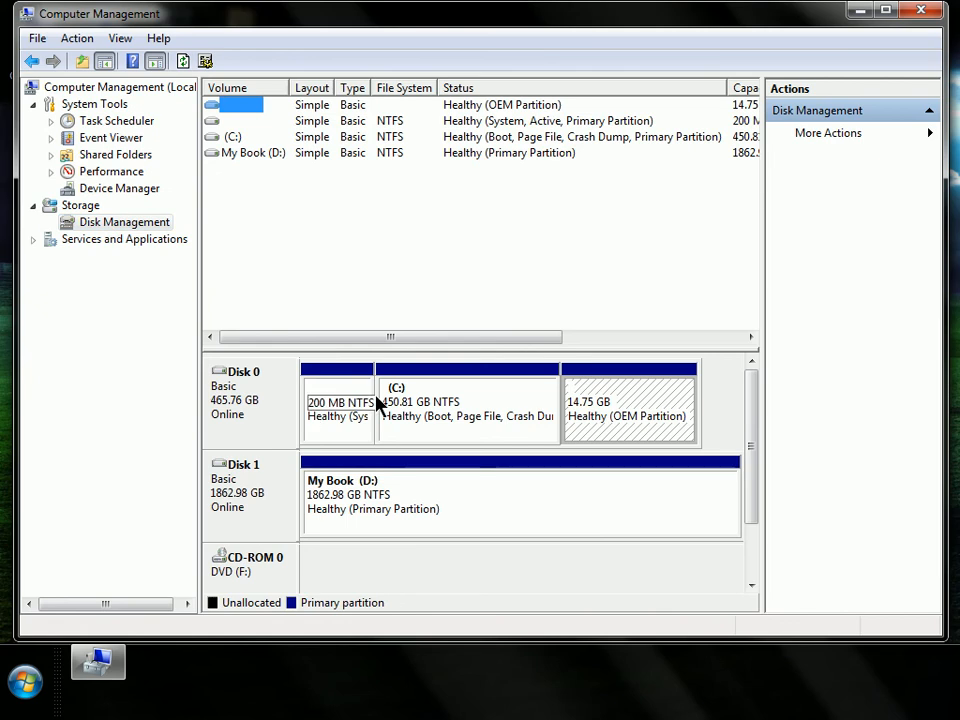
right_click(420, 400)
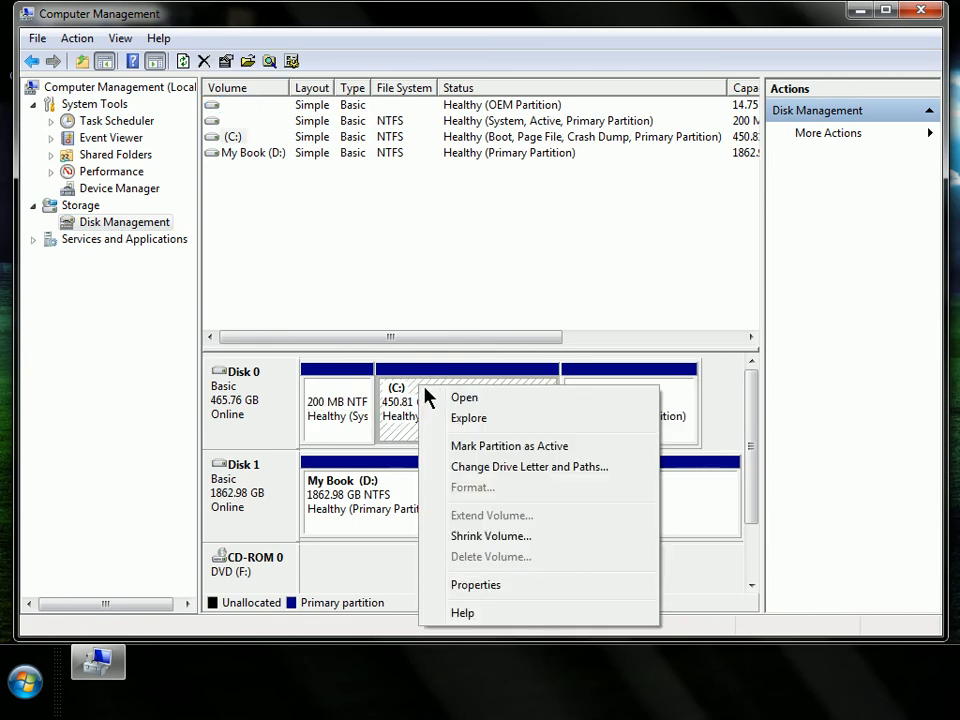
mouse_move(490, 536)
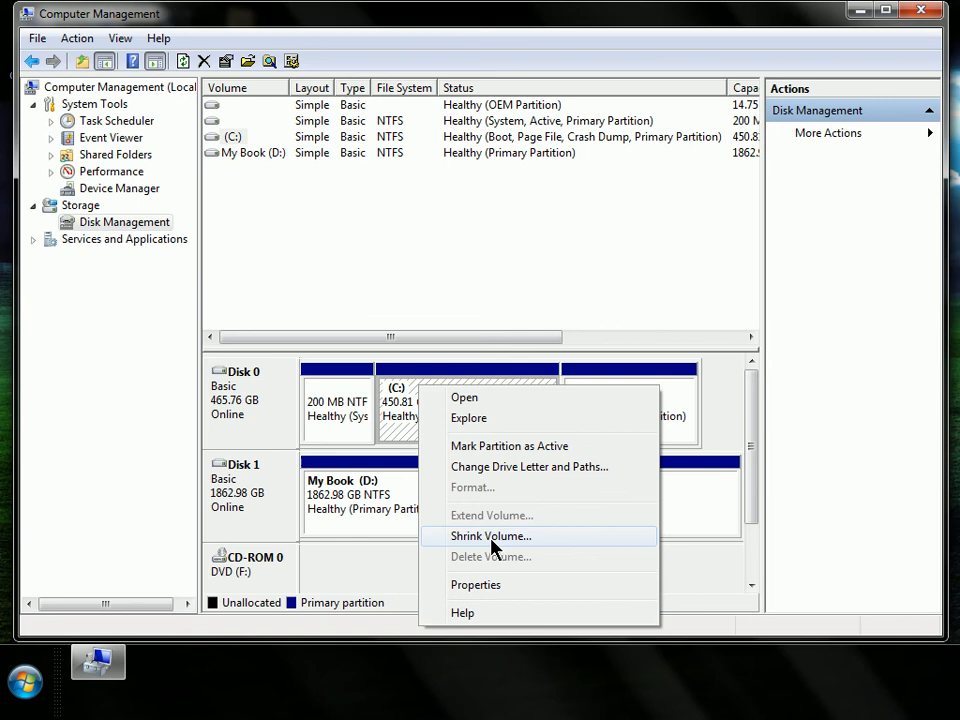
Start Shrink Volume on C: and enter 2000 MB as the shrink amount.
left_click(490, 536)
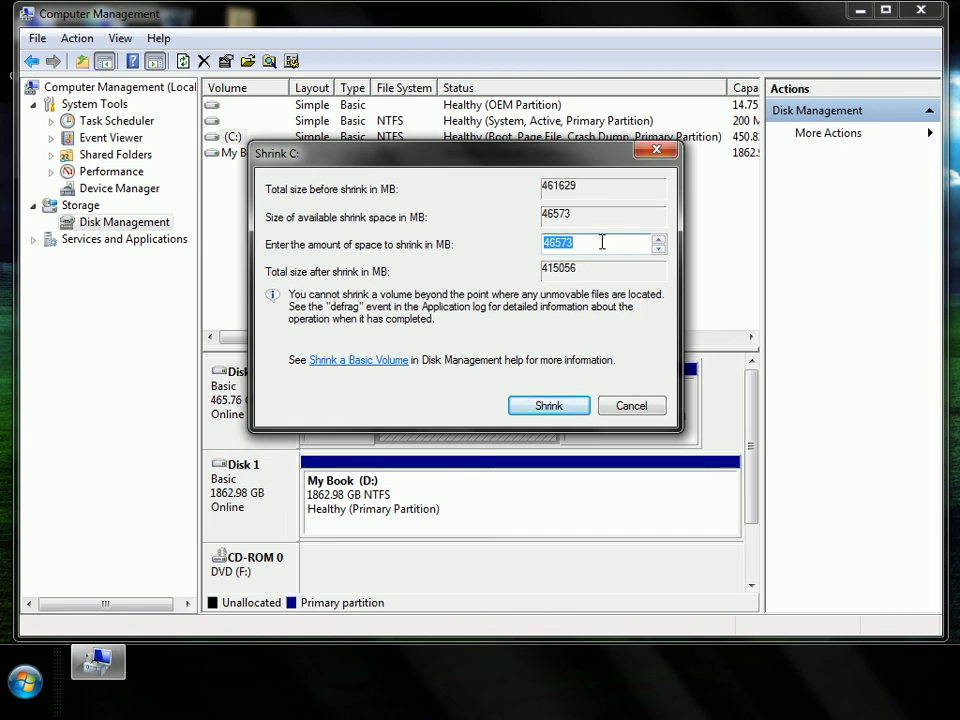
mouse_move(590, 242)
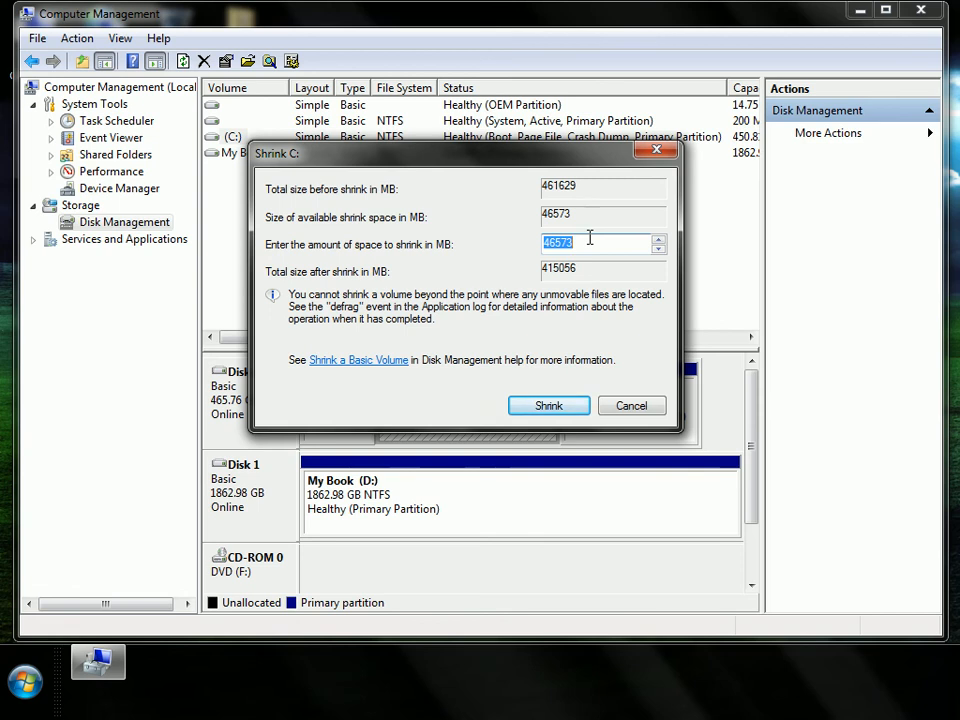
left_click(568, 243)
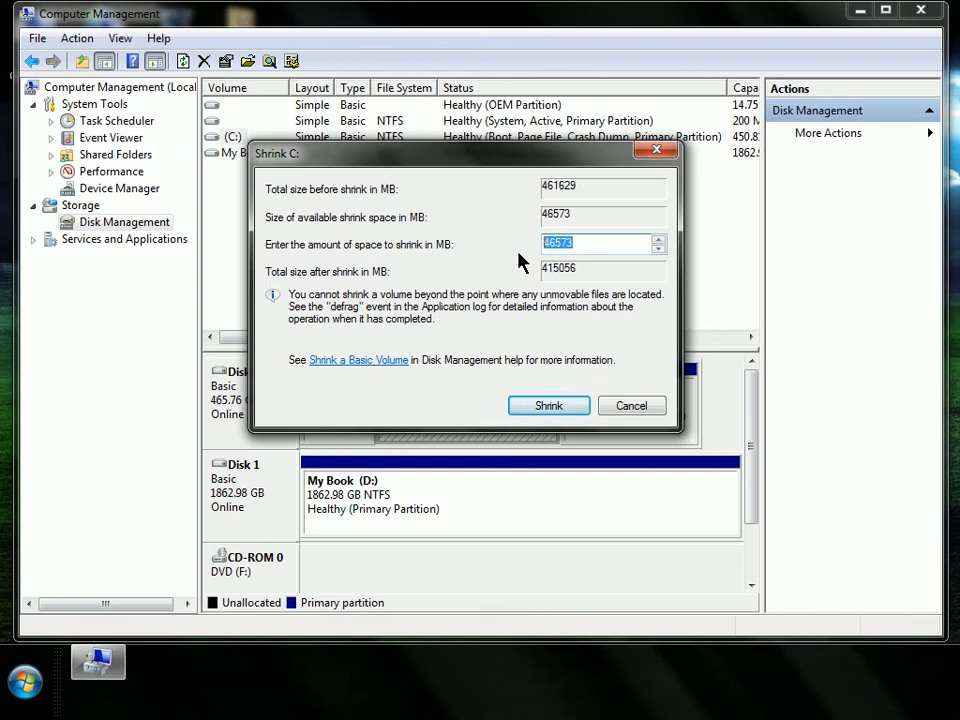
type("2000")
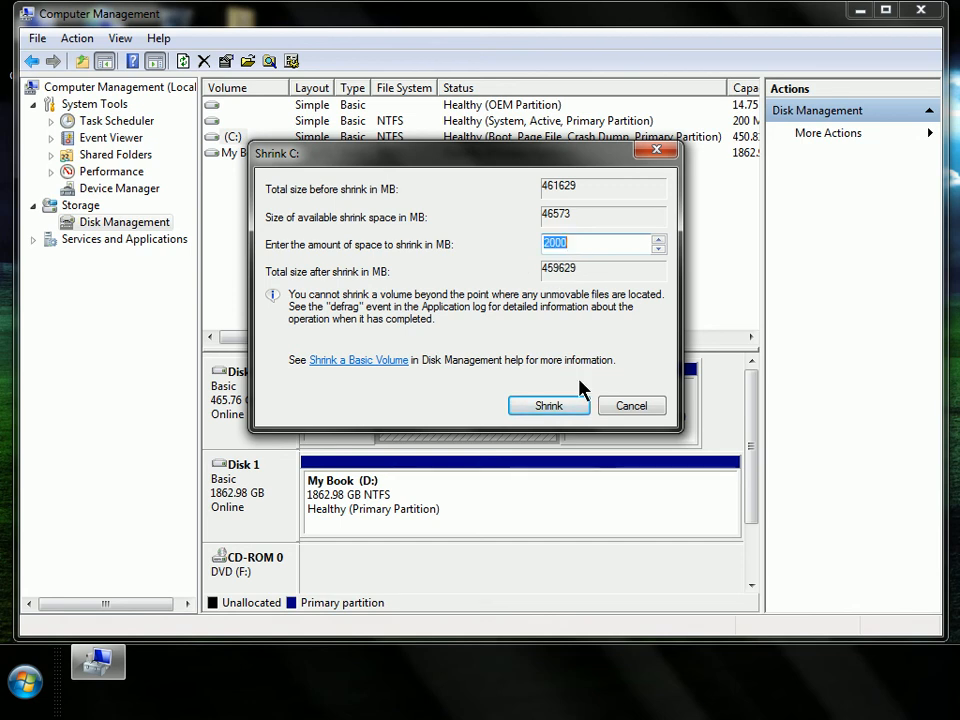
mouse_move(548, 405)
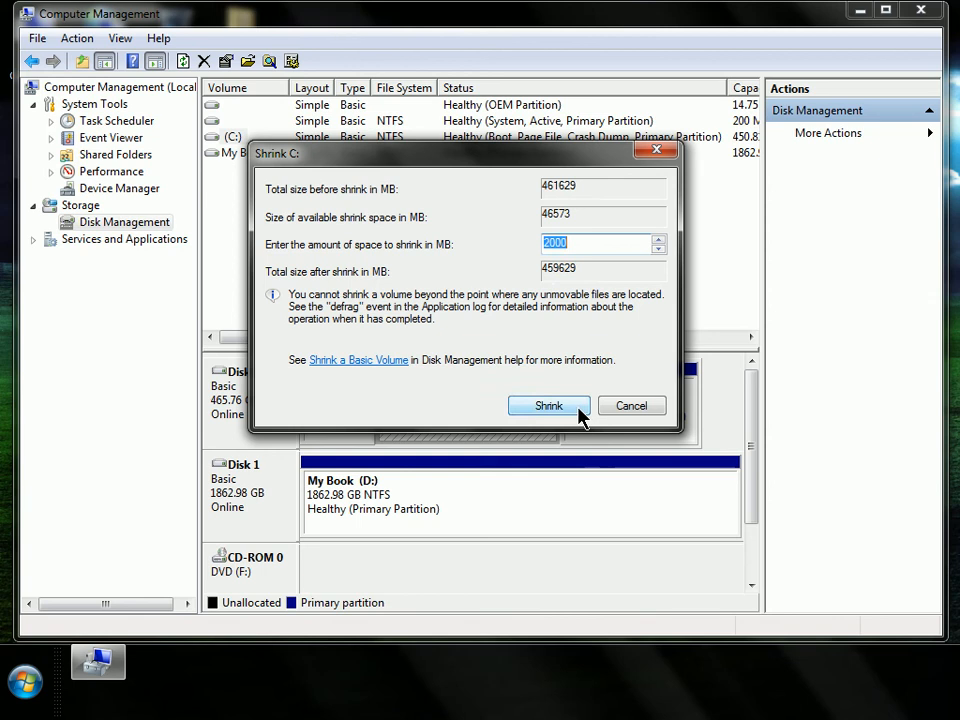
left_click(548, 405)
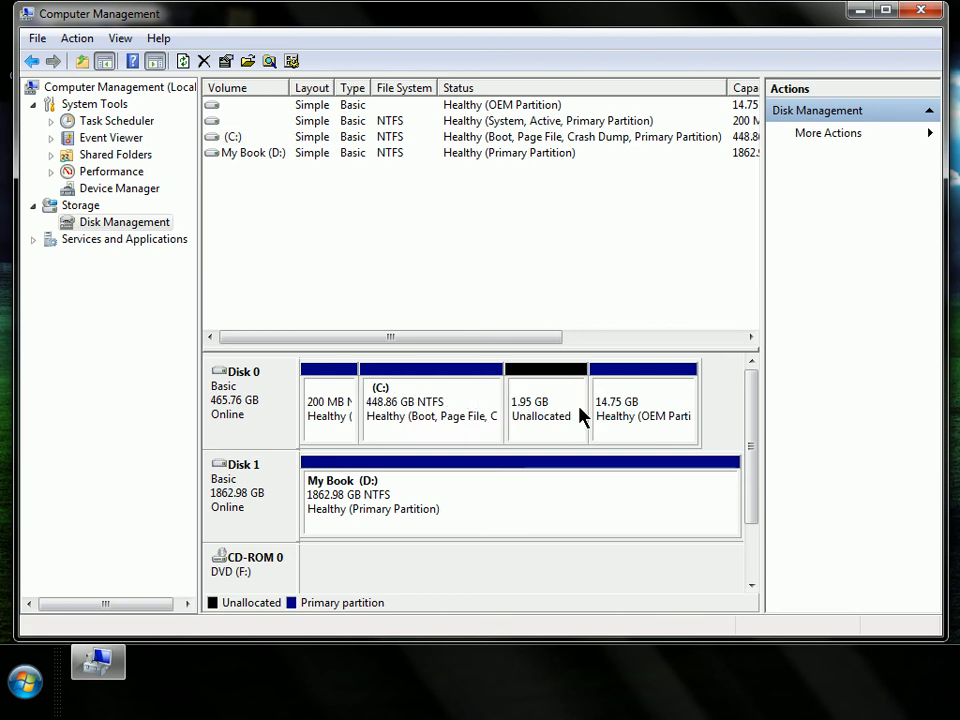
mouse_move(520, 275)
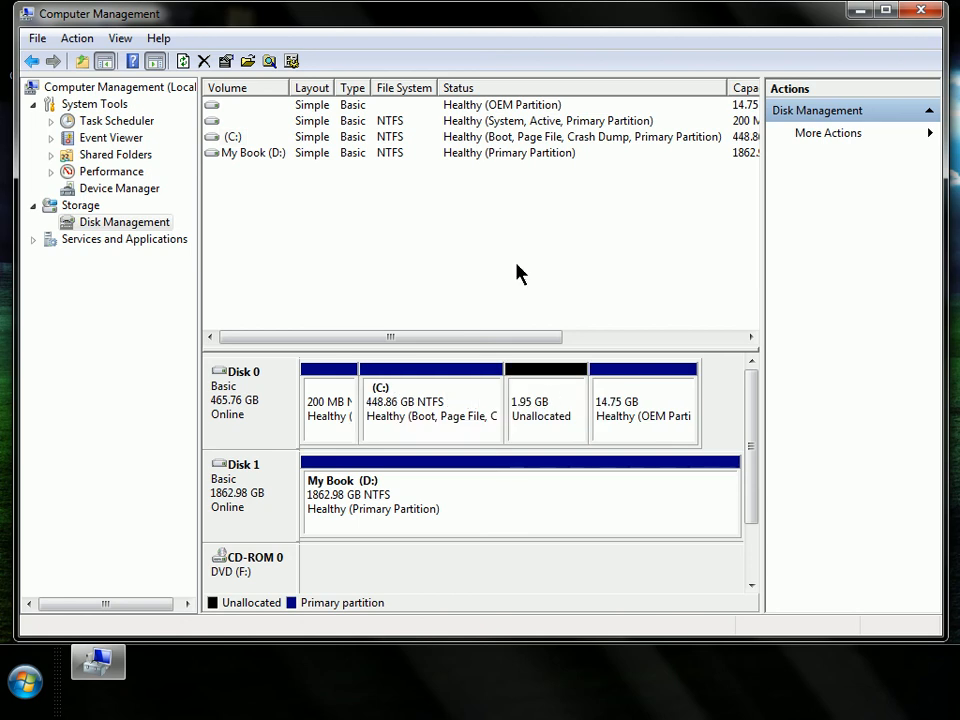
mouse_move(491, 268)
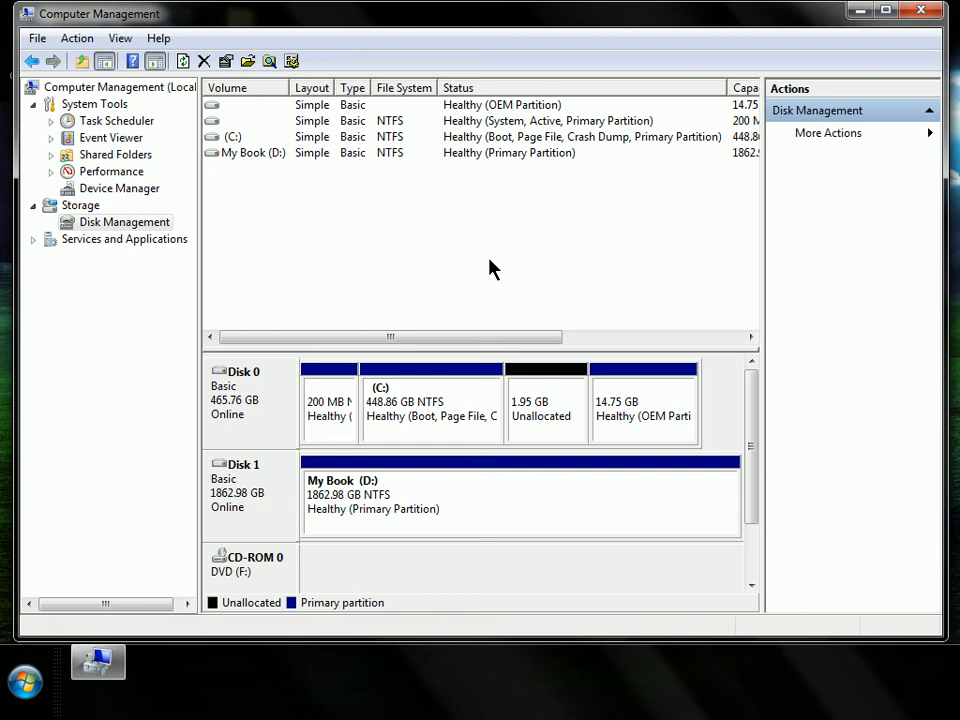
left_click(546, 403)
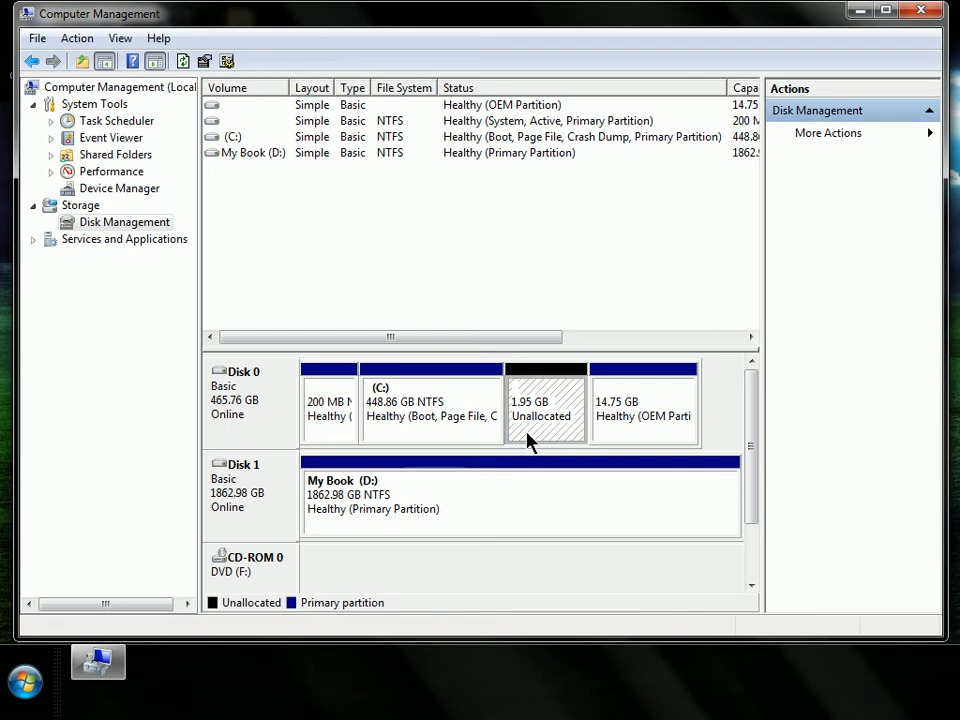
mouse_move(540, 380)
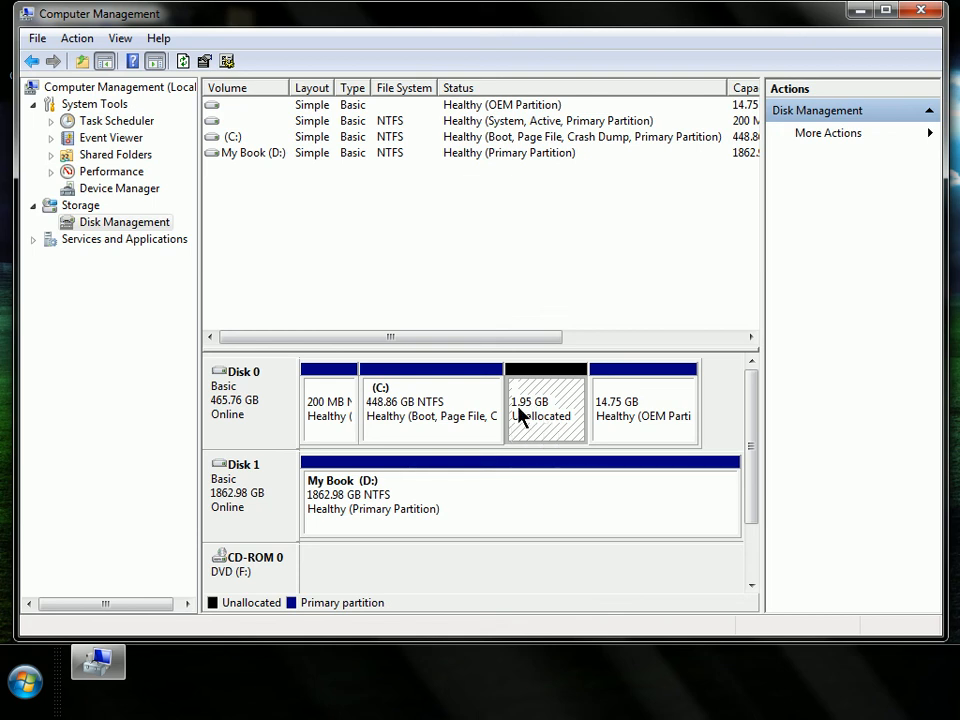
mouse_move(543, 418)
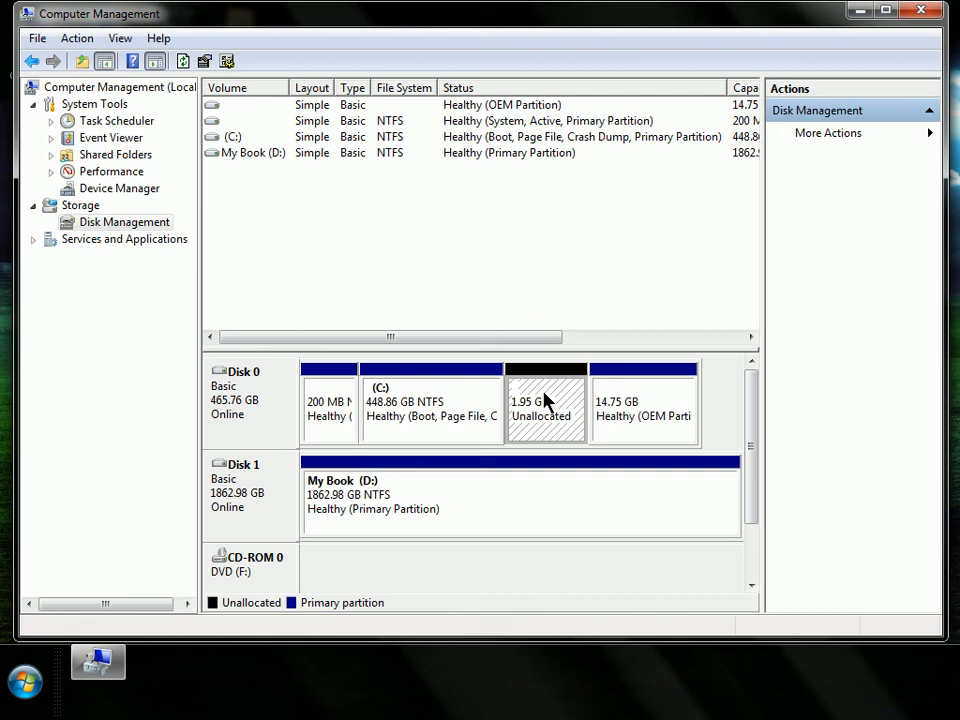
mouse_move(881, 30)
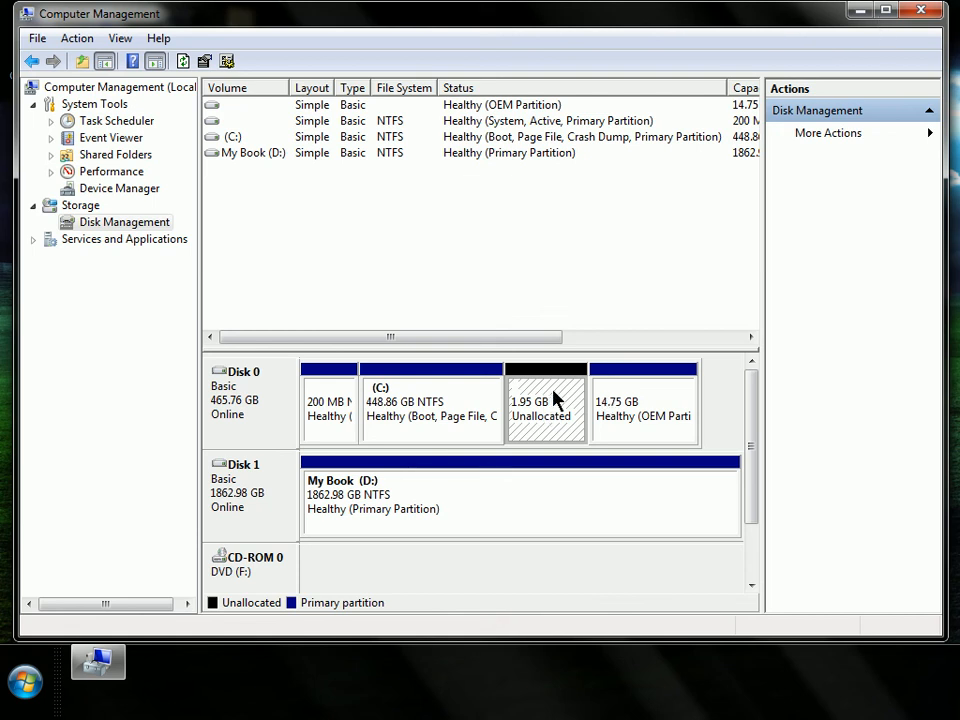
Launch New Simple Volume on the unallocated space, keep 2000 MB, and pick drive letter A.
right_click(545, 400)
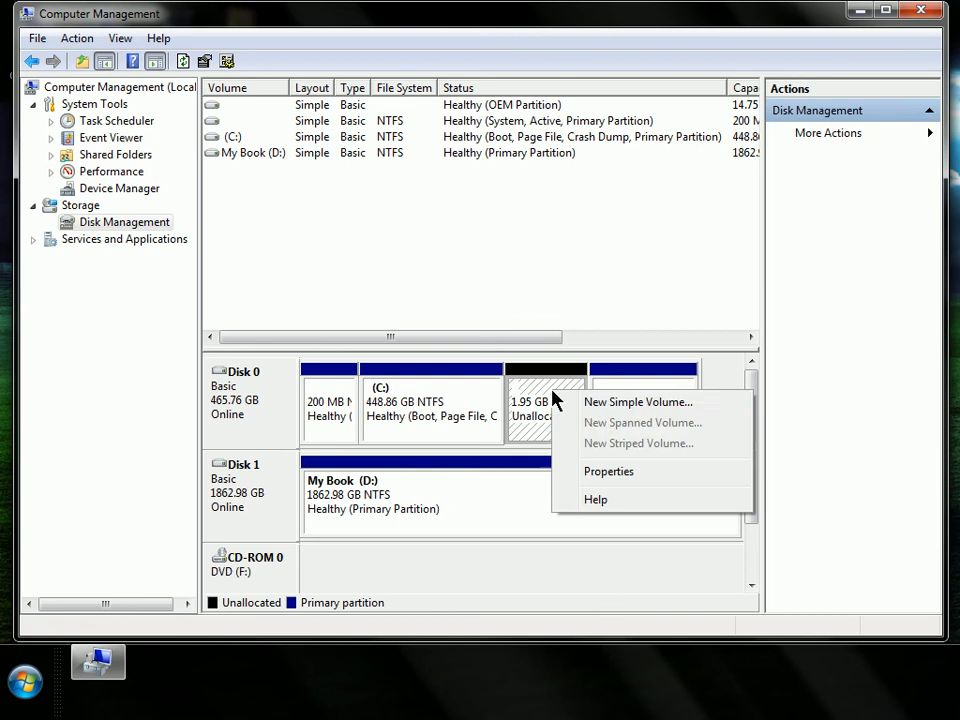
left_click(638, 401)
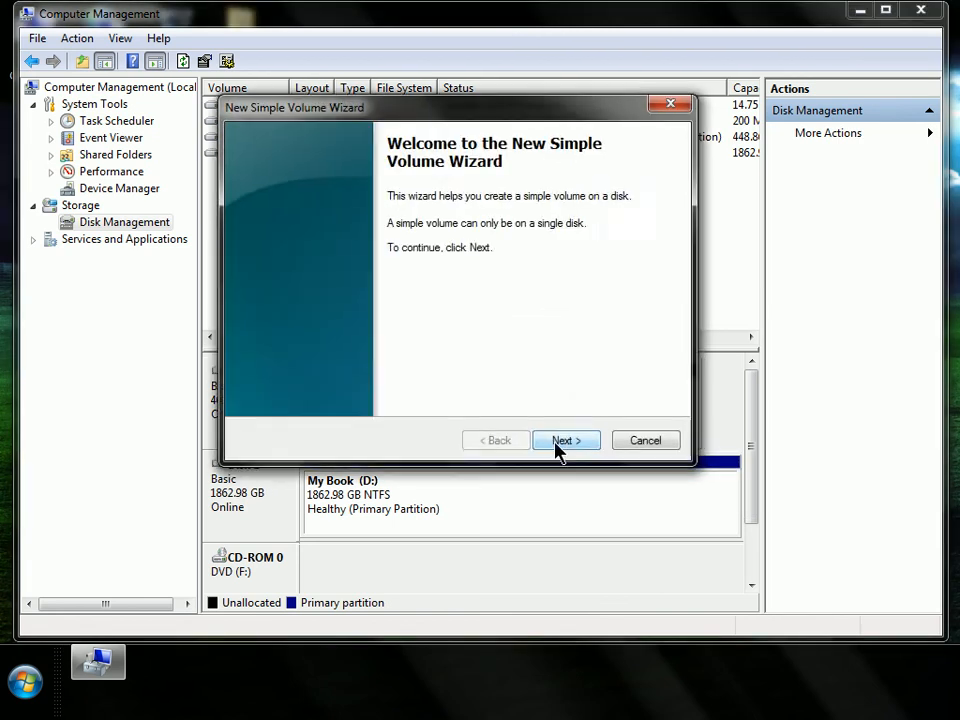
left_click(566, 440)
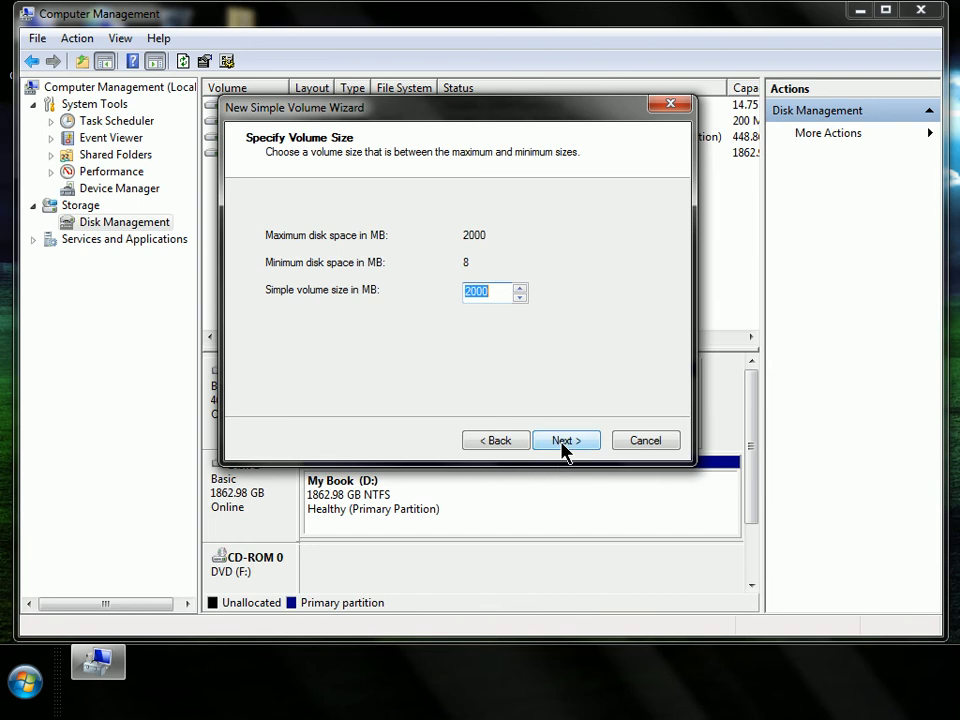
left_click(566, 440)
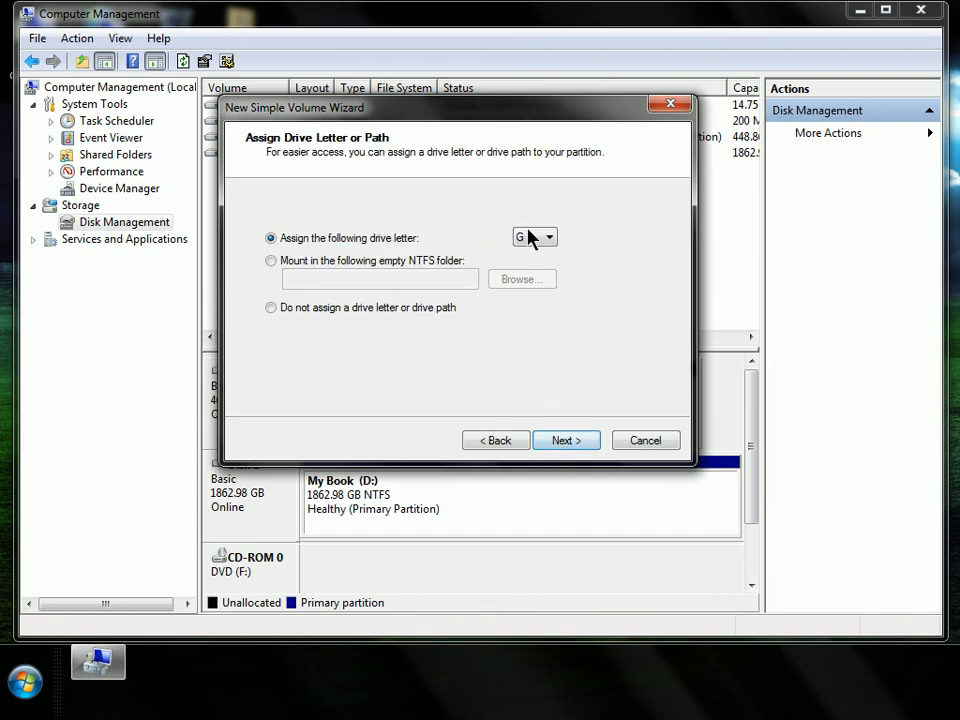
left_click(549, 237)
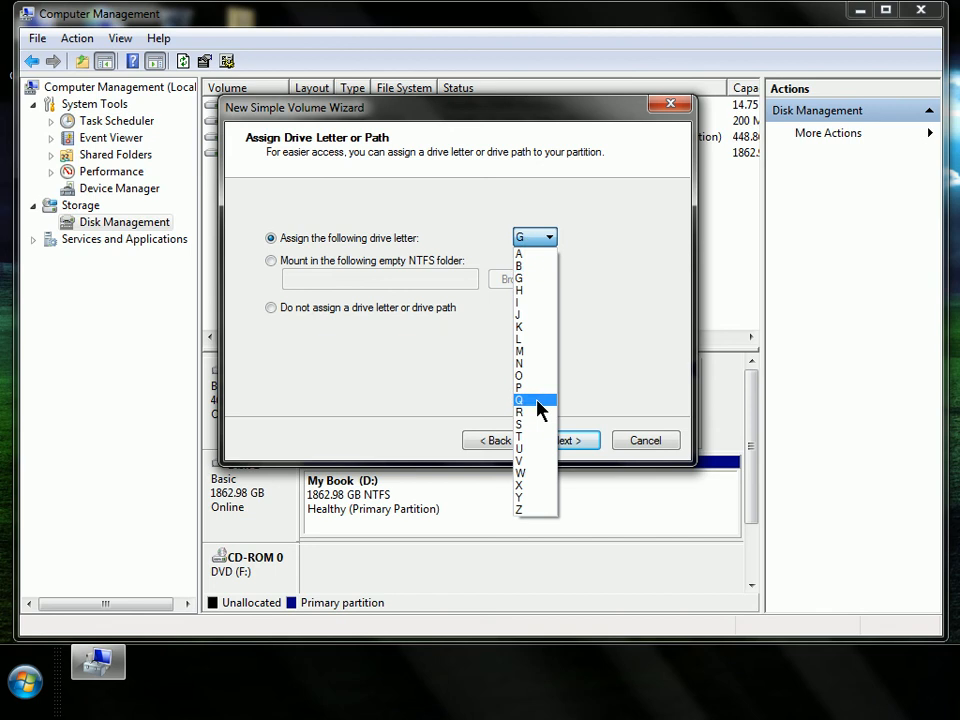
mouse_move(540, 303)
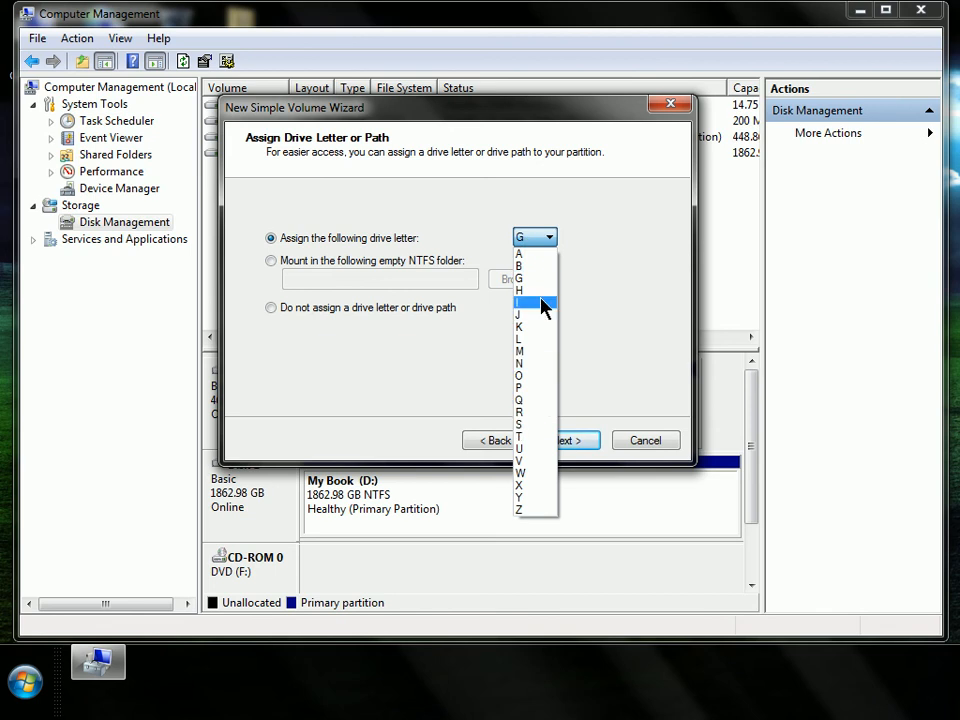
mouse_move(540, 401)
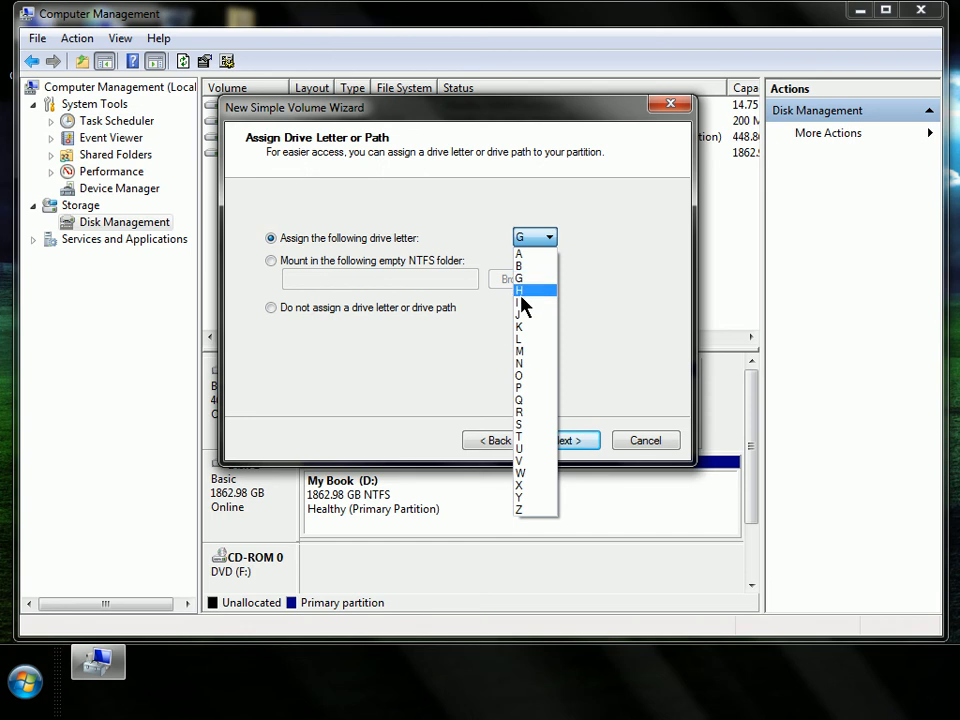
left_click(519, 253)
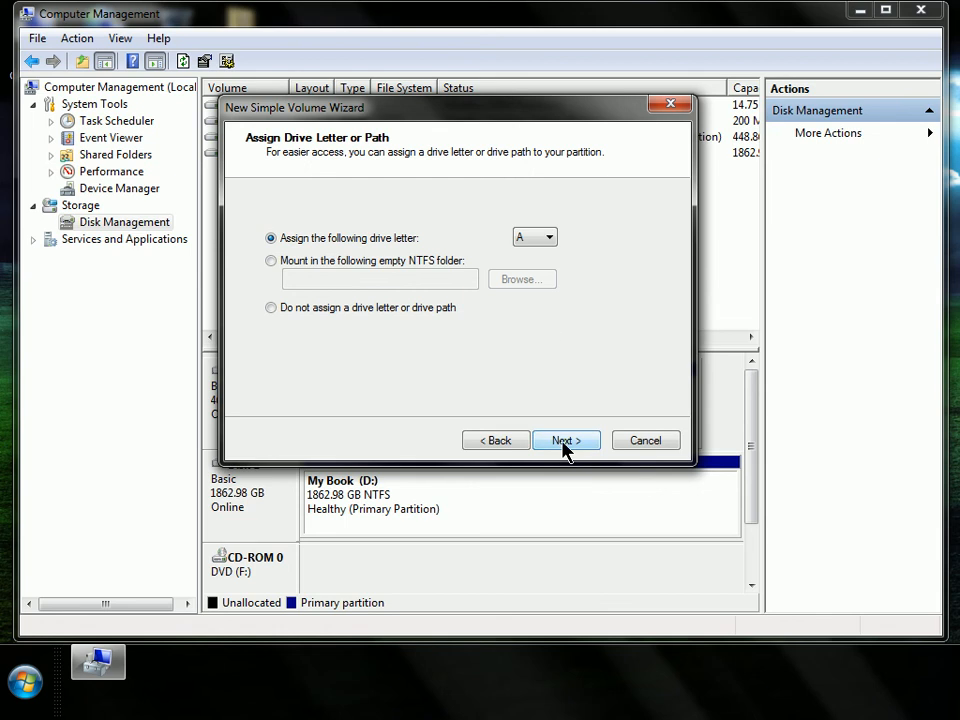
Accept letter A and NTFS quick format, and finish the wizard.
left_click(566, 440)
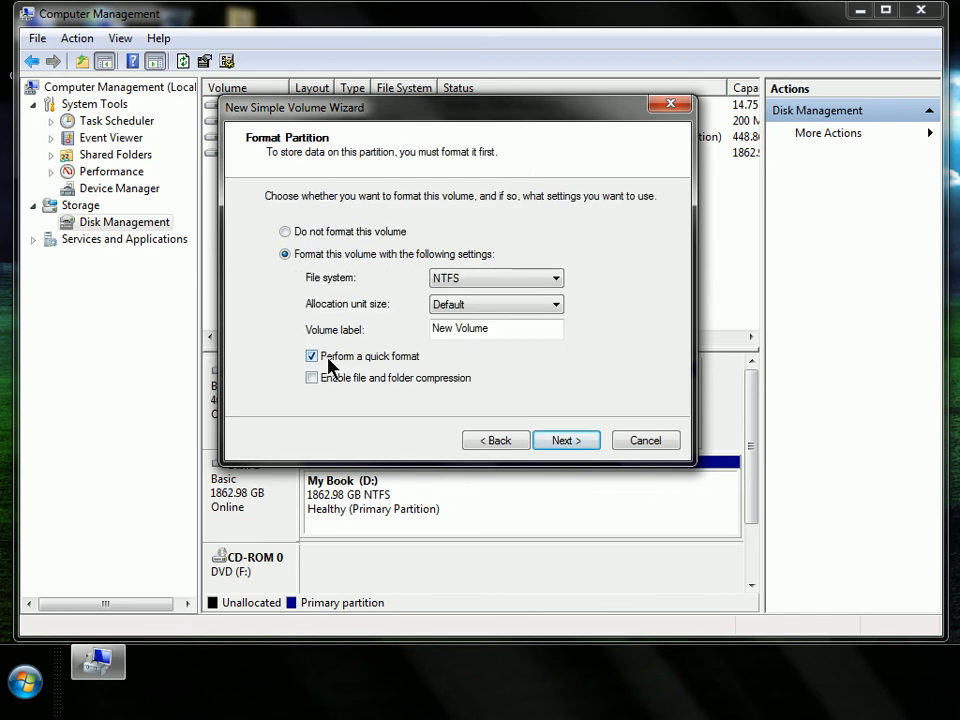
mouse_move(405, 365)
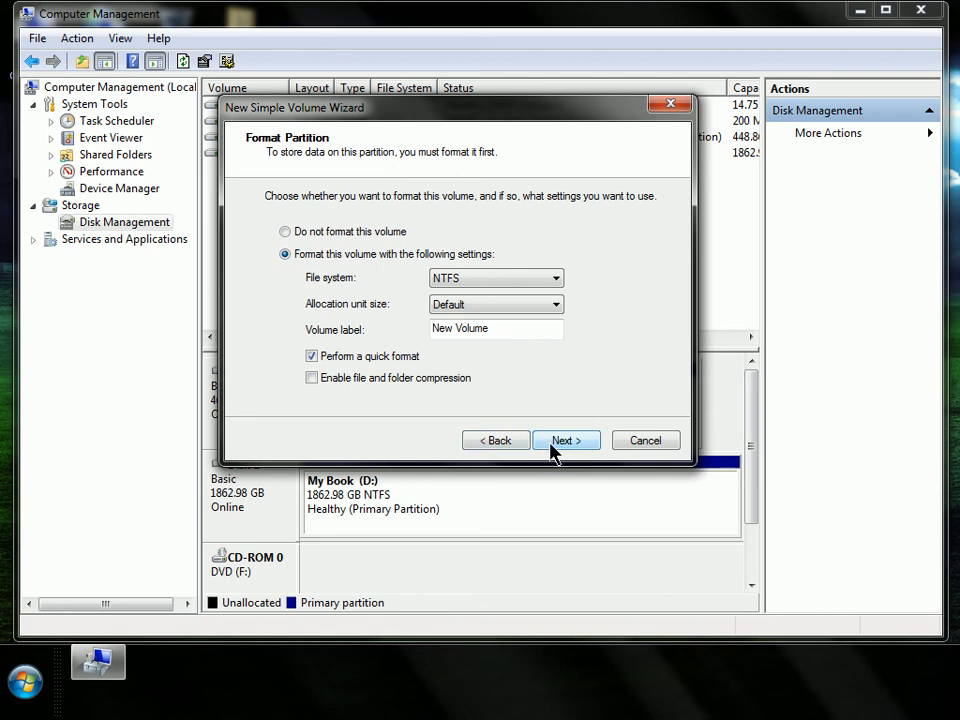
left_click(566, 440)
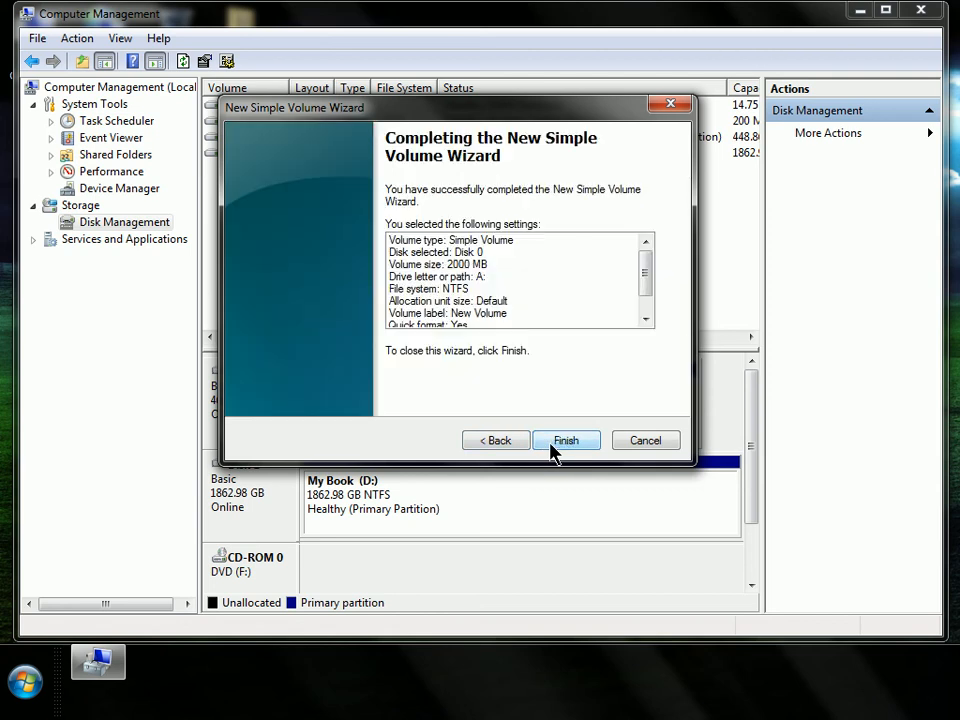
left_click(566, 440)
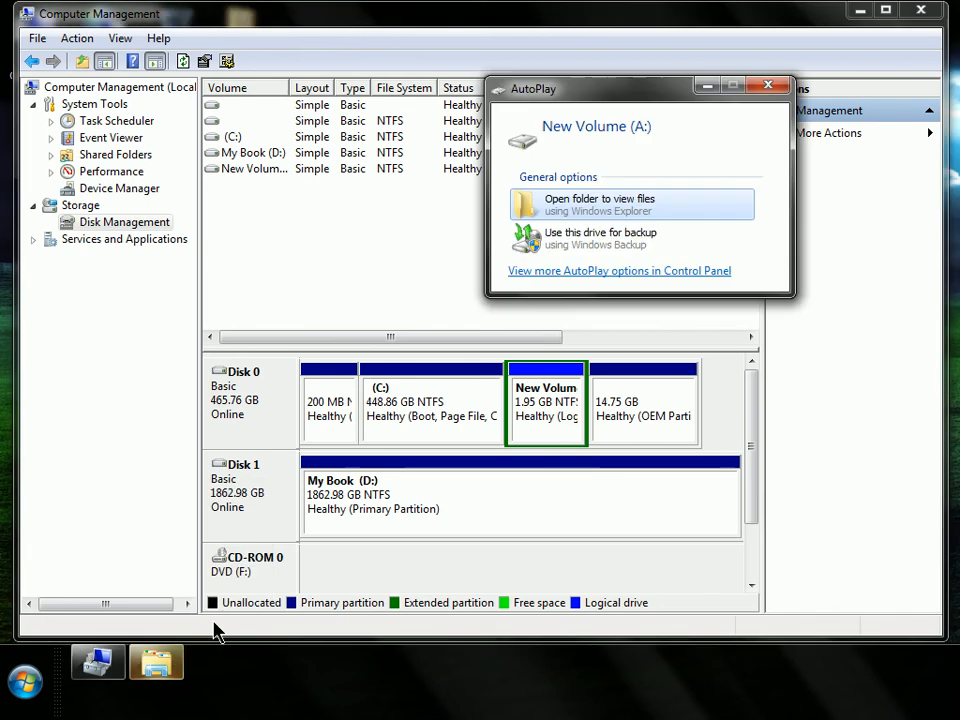
mouse_move(655, 138)
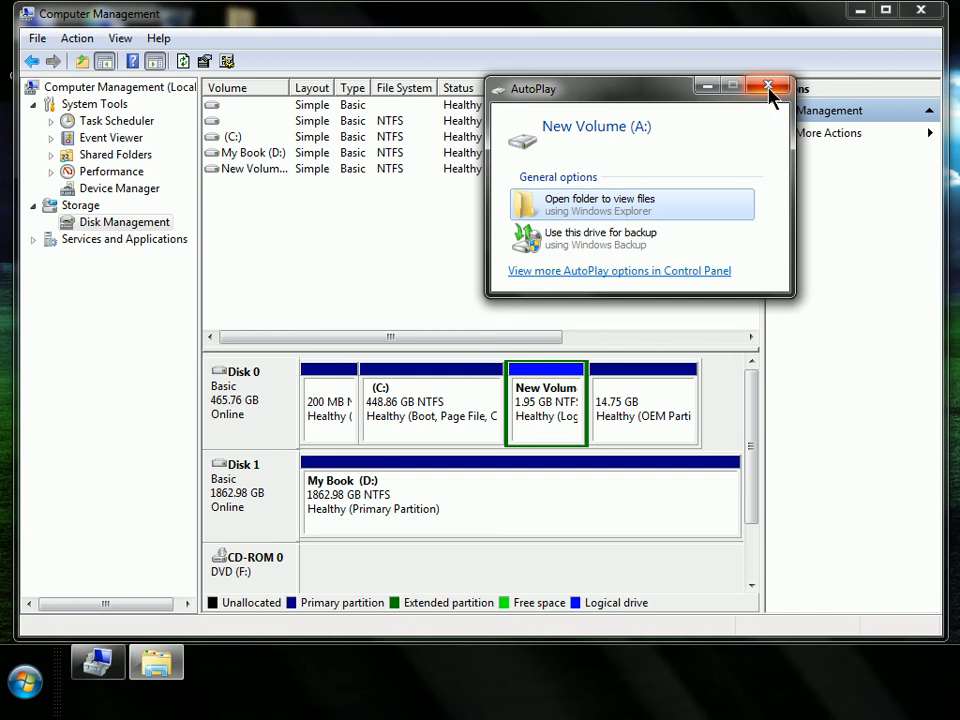
Dismiss AutoPlay, minimize Computer Management, and select New Volume (A:) in My Computer.
left_click(769, 87)
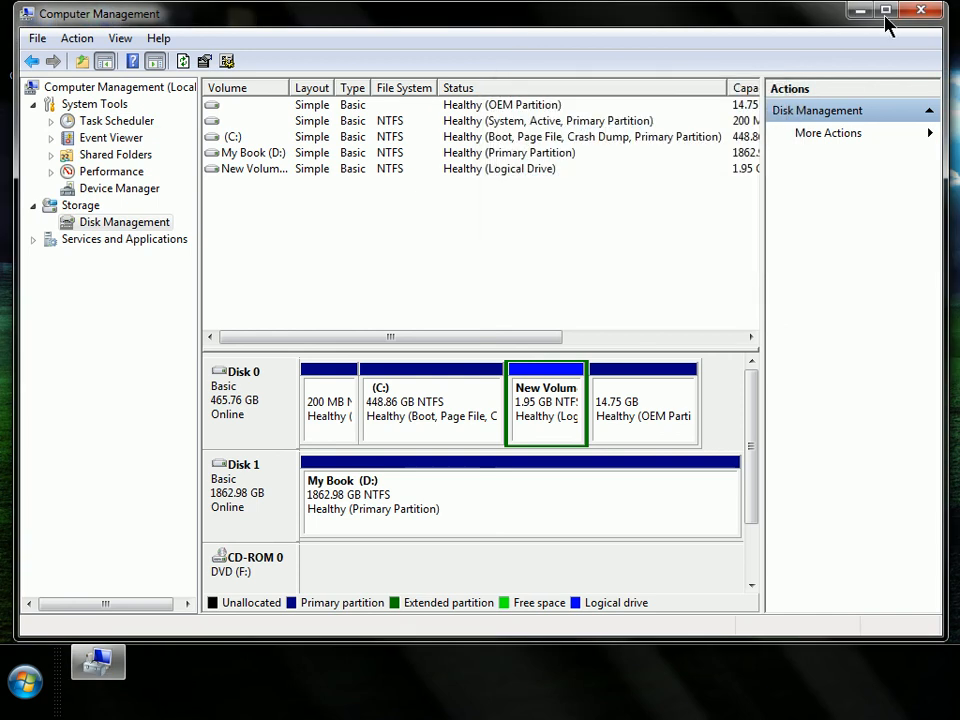
left_click(920, 10)
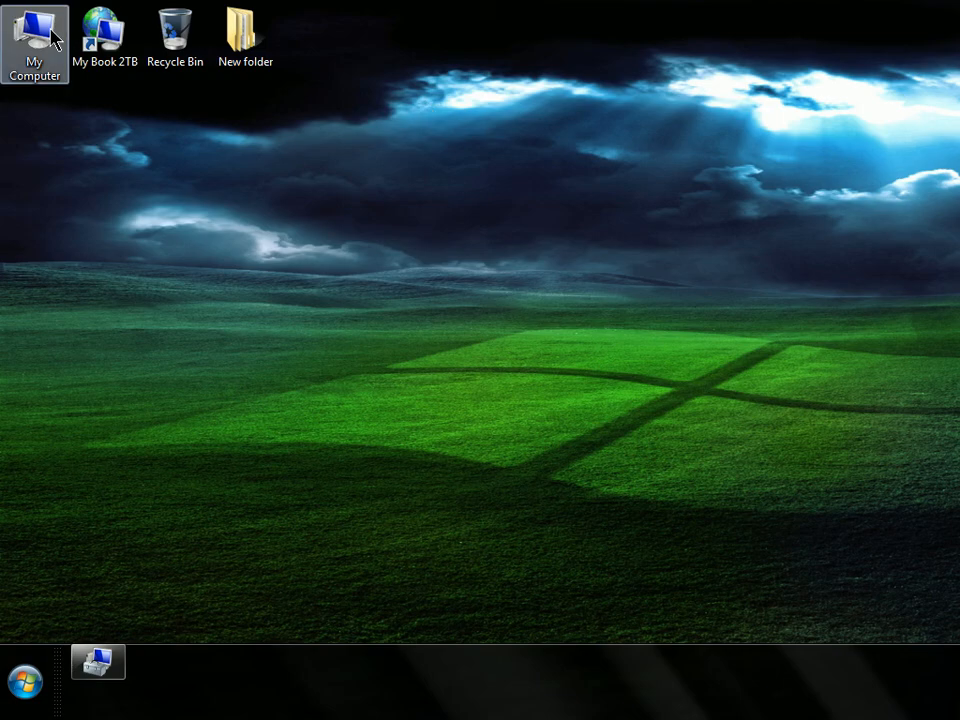
double_click(34, 30)
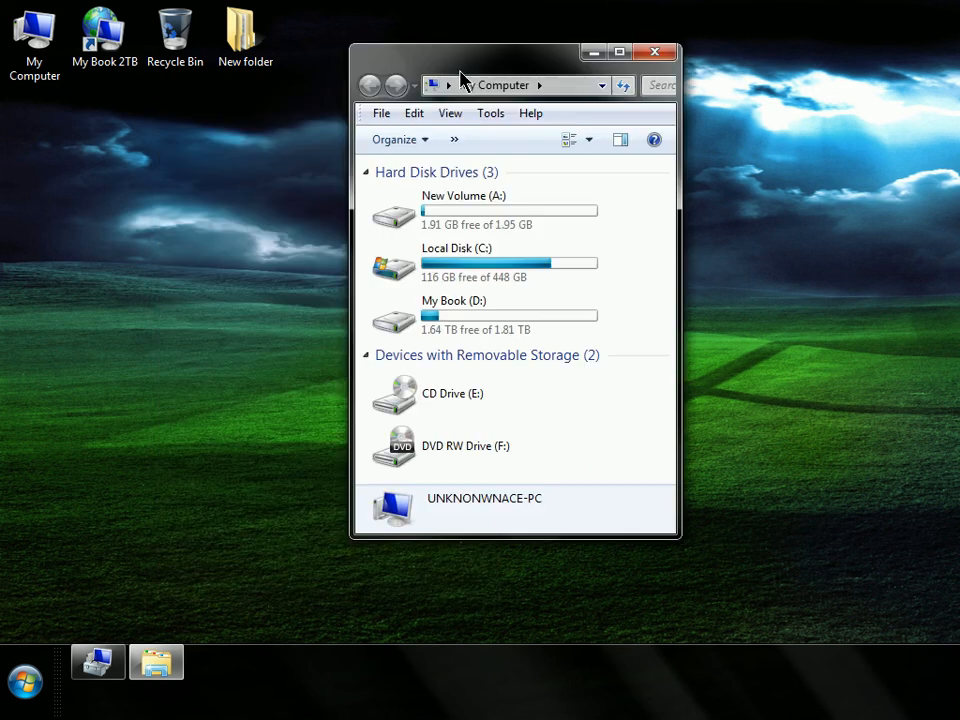
left_click(485, 210)
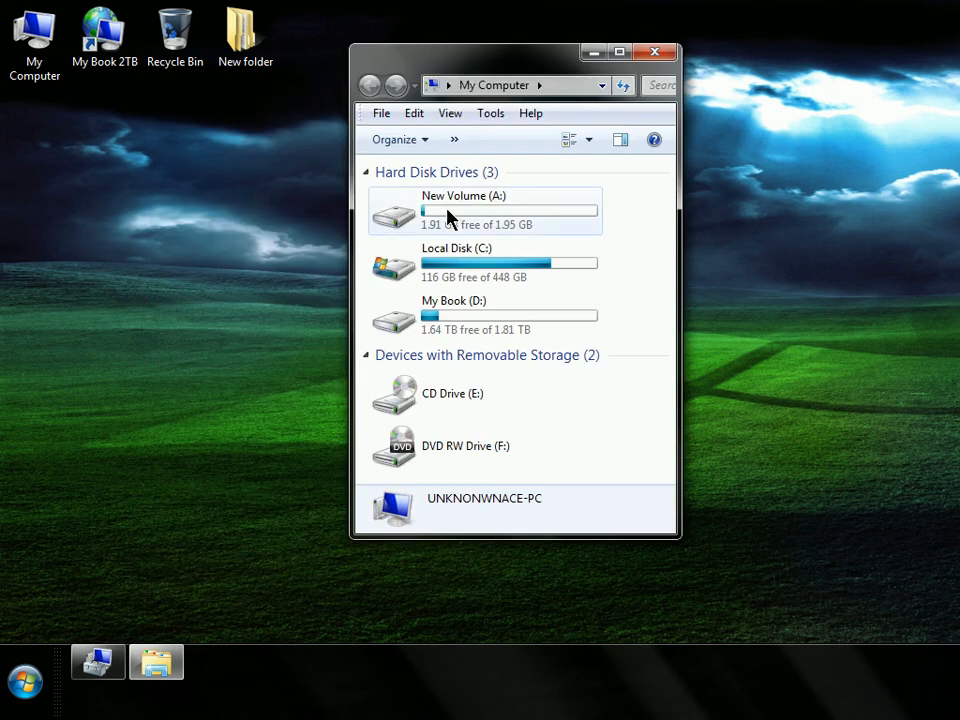
left_click(483, 210)
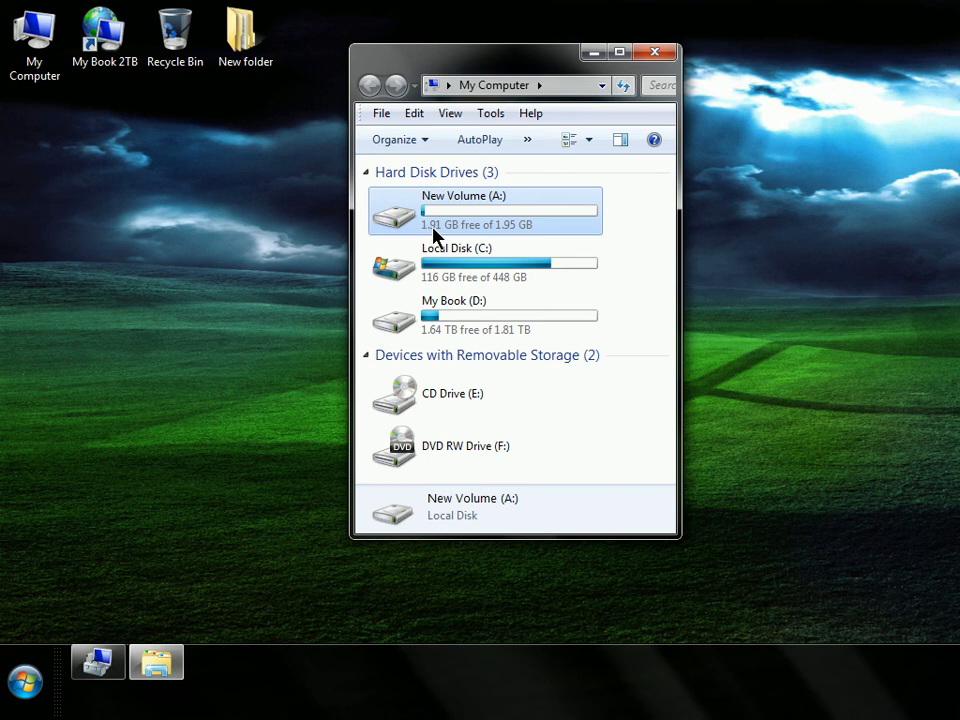
Open New Volume (A:) Properties and type a new label starting 'Exte'.
right_click(455, 215)
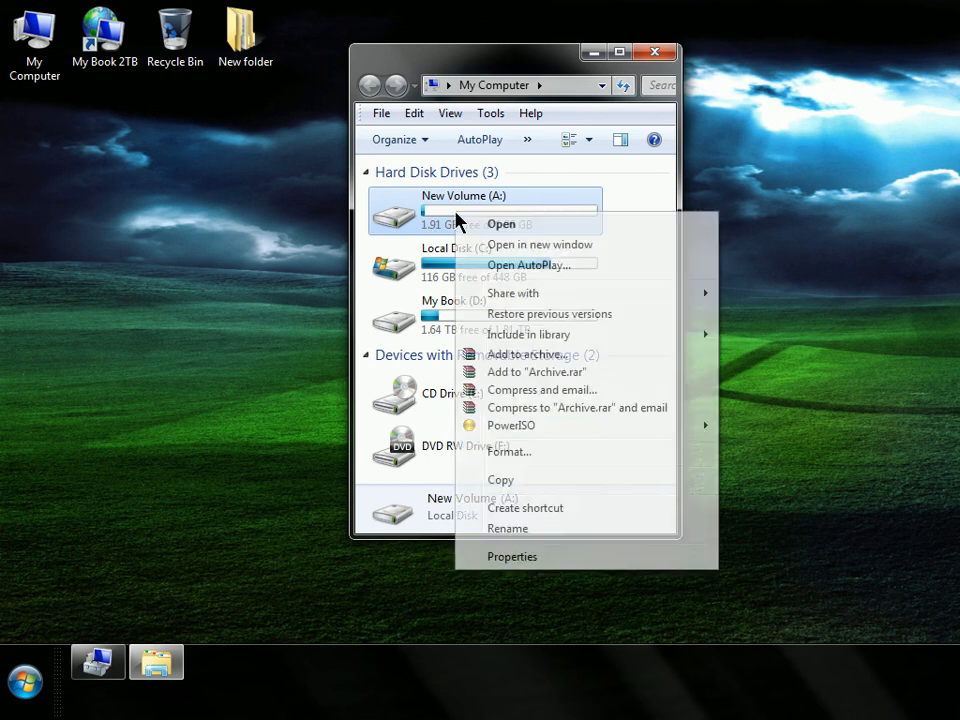
left_click(512, 556)
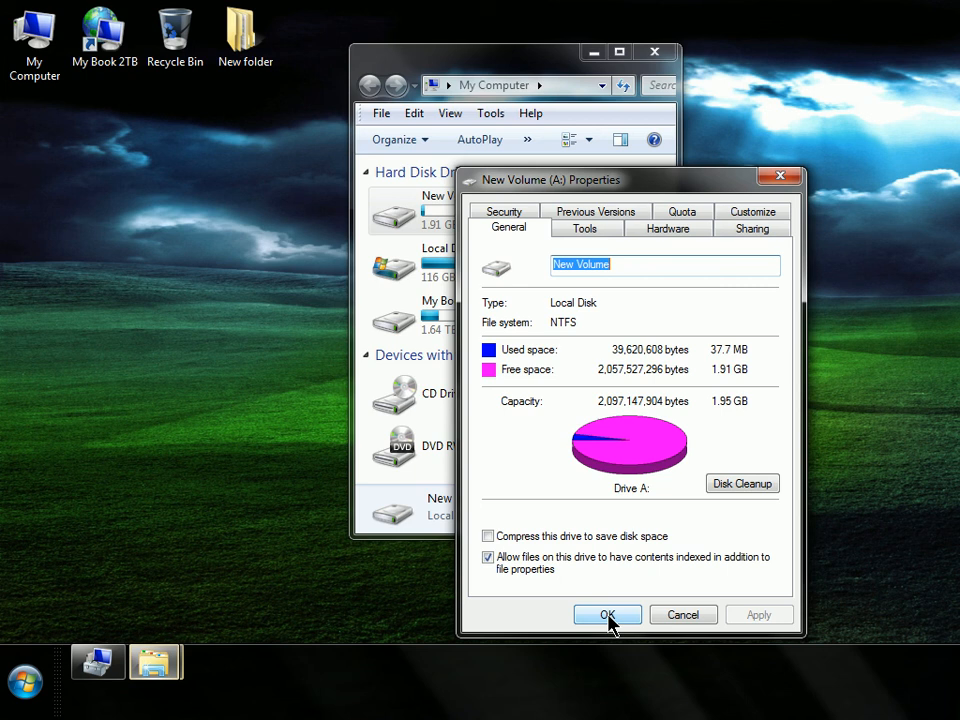
type("Extra Space")
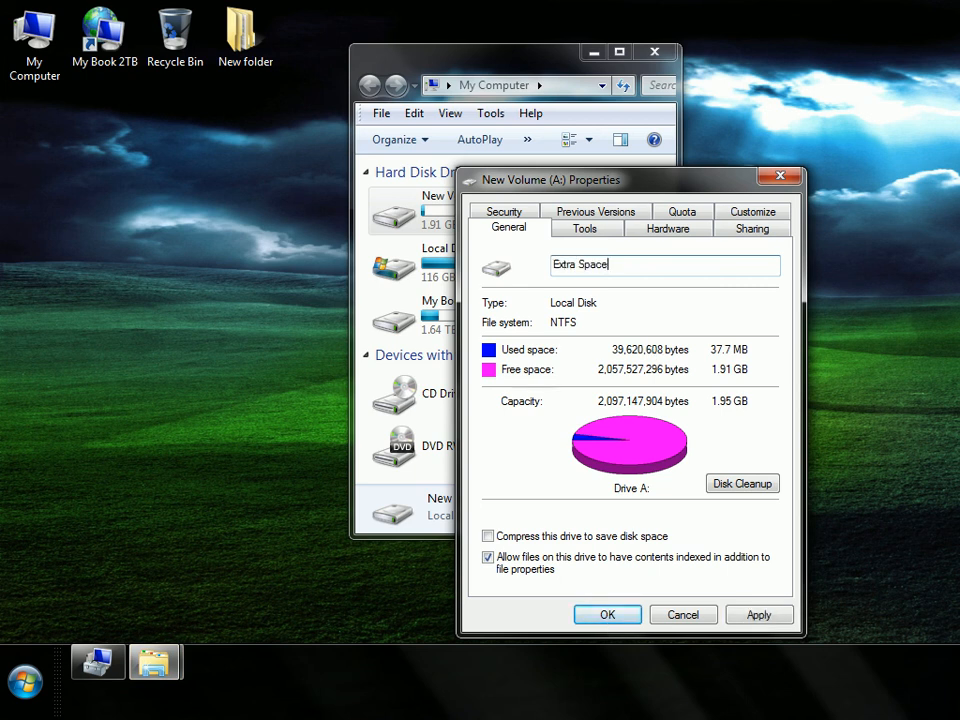
double_click(588, 264)
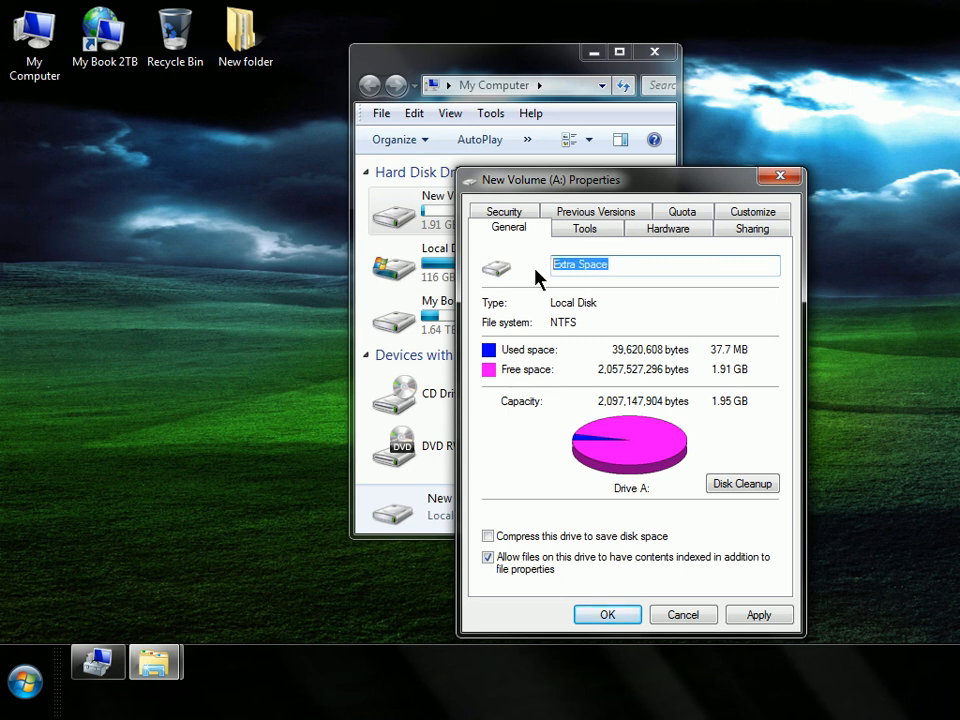
type("Exte")
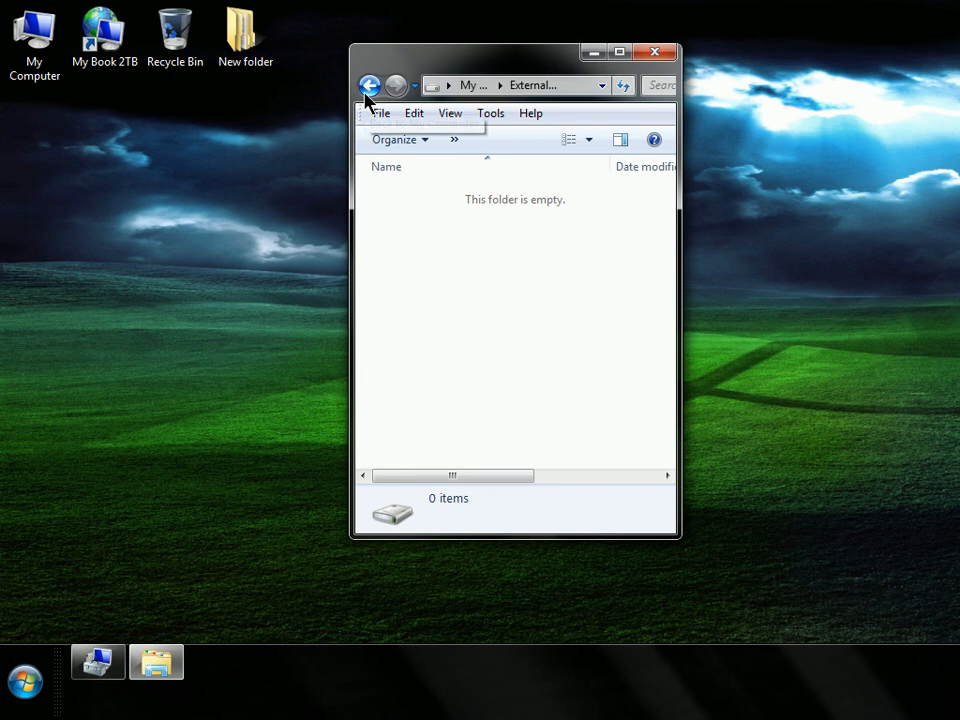
mouse_move(370, 86)
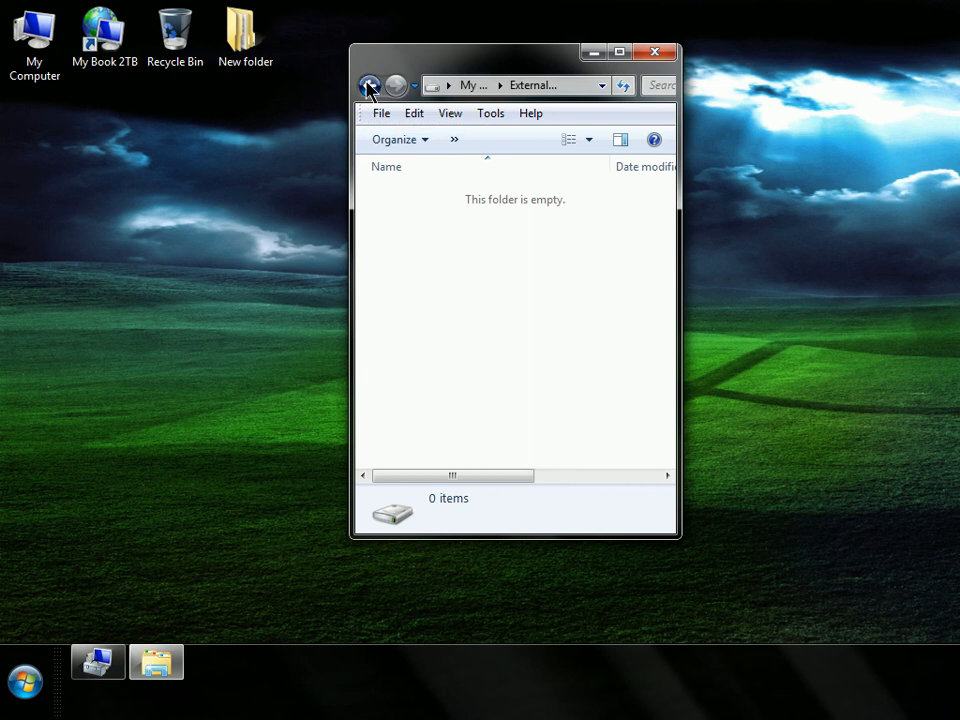
Return to My Computer to check External Hard Drive (A:), then close the window.
left_click(369, 85)
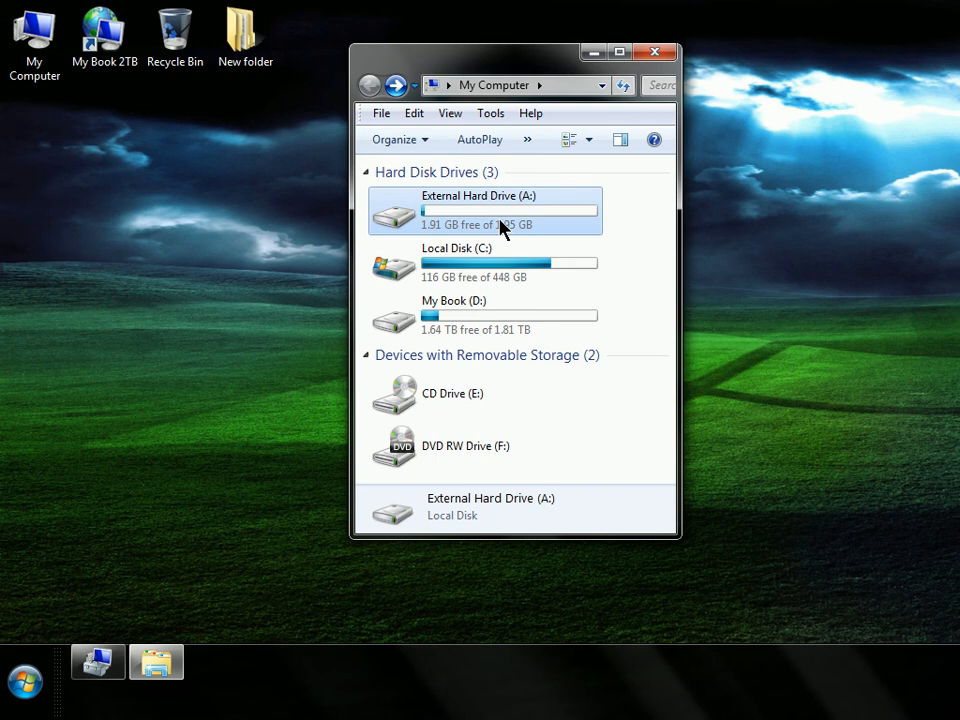
mouse_move(477, 227)
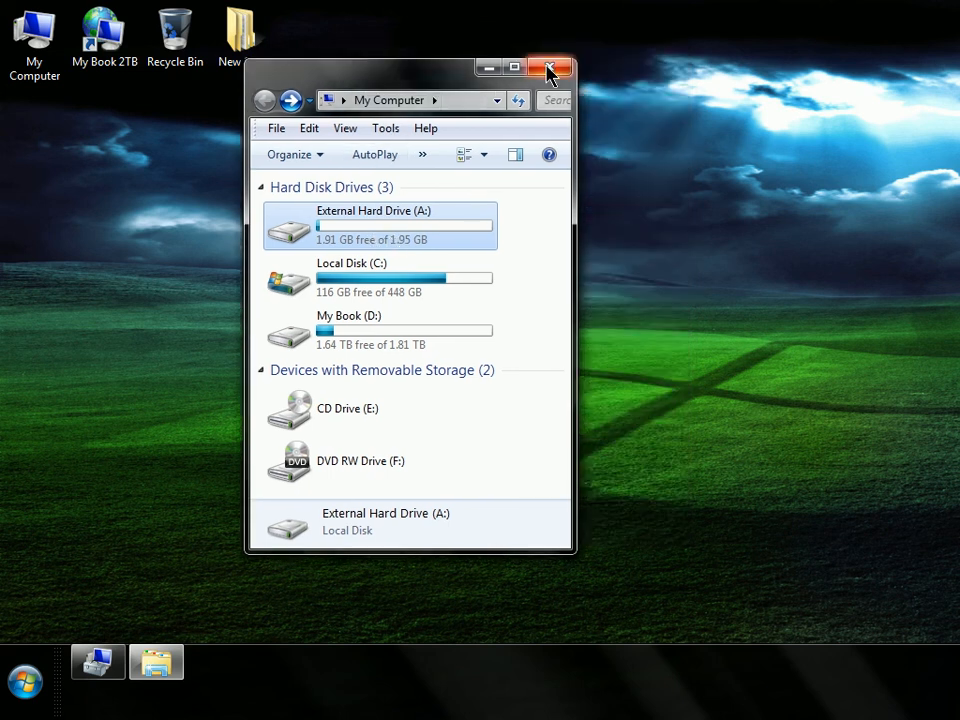
left_click(551, 68)
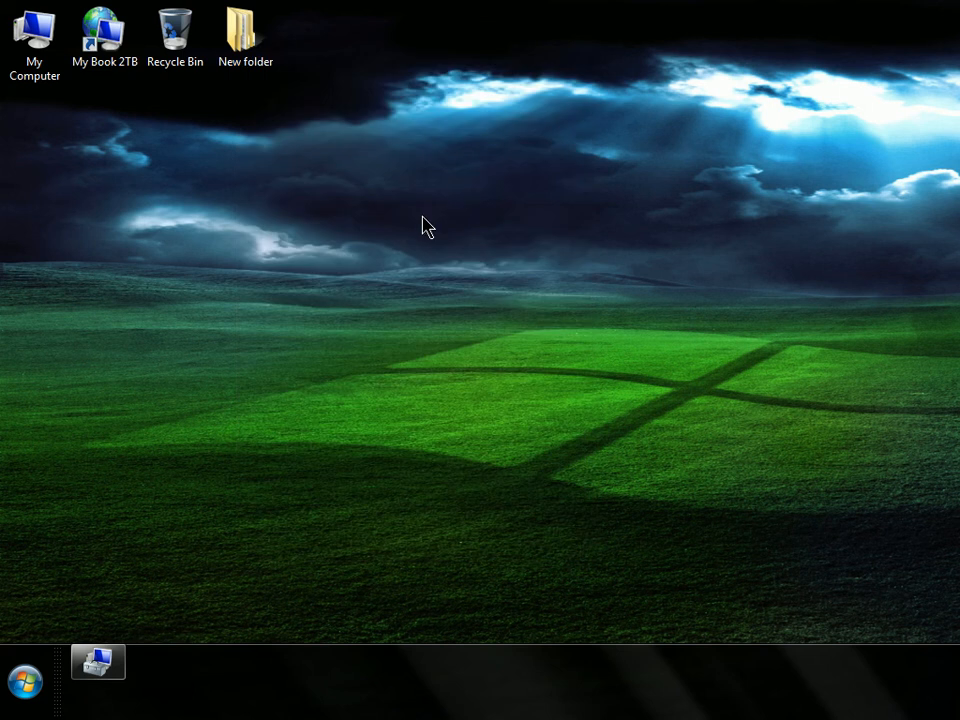